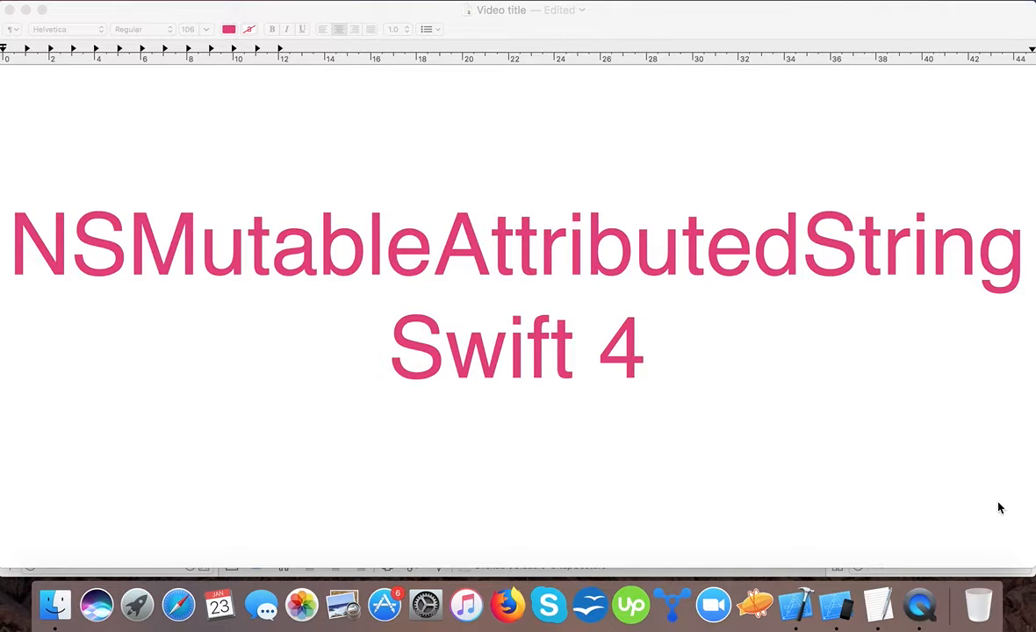
{"action": "mouse_move", "coordinate": [795, 604]}
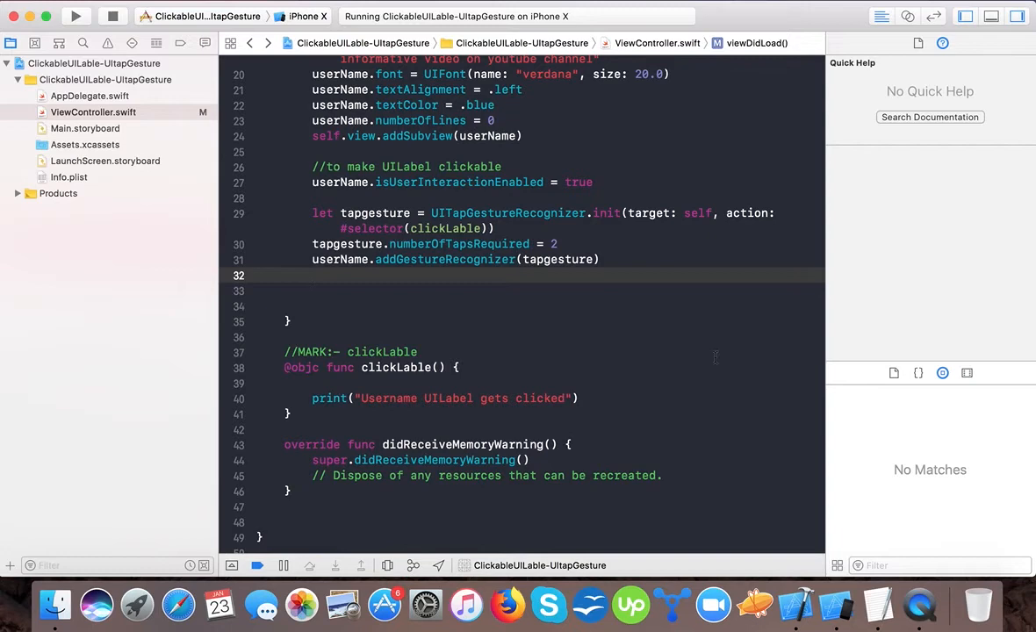
{"action": "scroll", "scroll_direction": "up", "scroll_amount": 3}
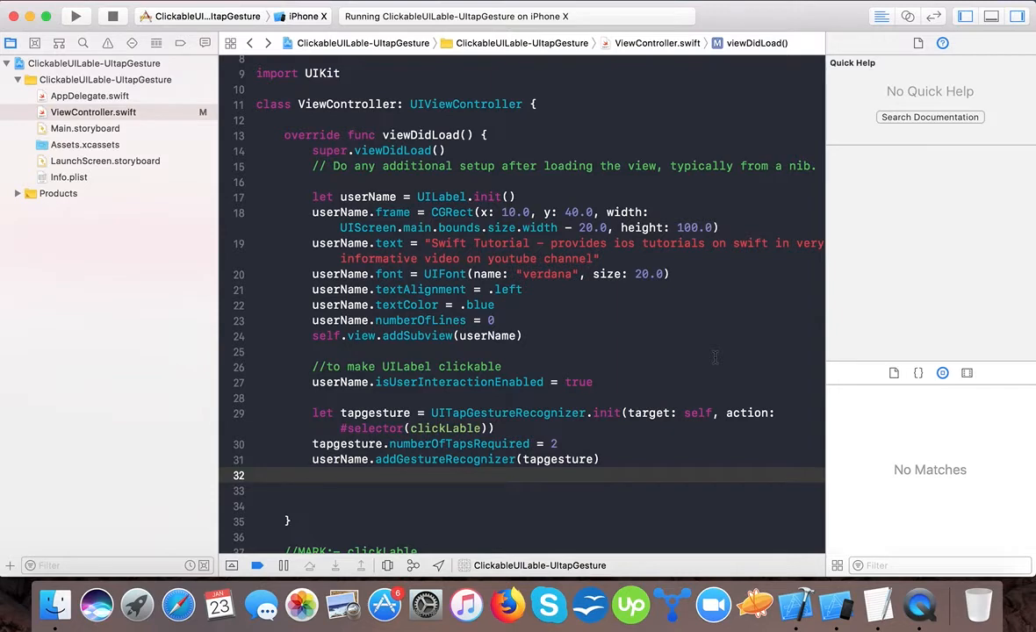
Step: Declare let attributedStr = NSMutableAttributedString(string: "Swift Tutorials") and begin the next line with attributedStr
{"action": "type", "text": "let"}
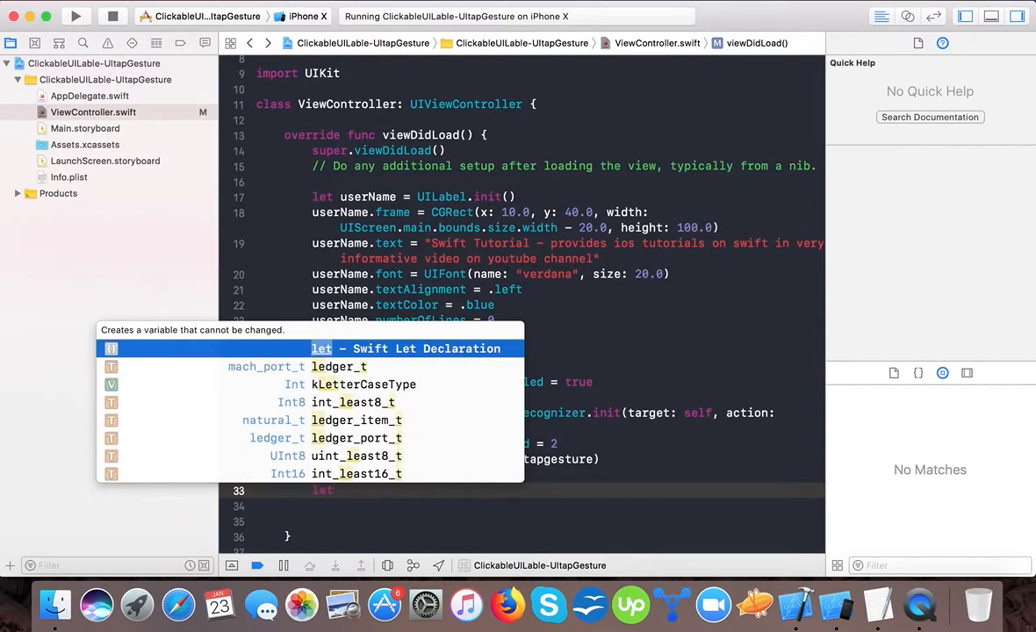
{"action": "type", "text": "att"}
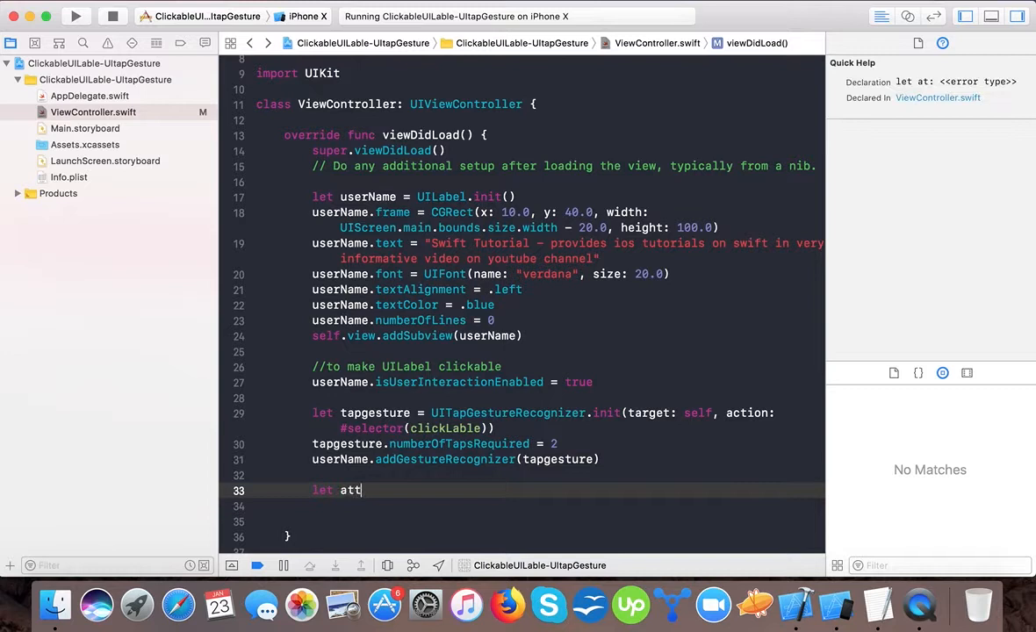
{"action": "type", "text": "rivute"}
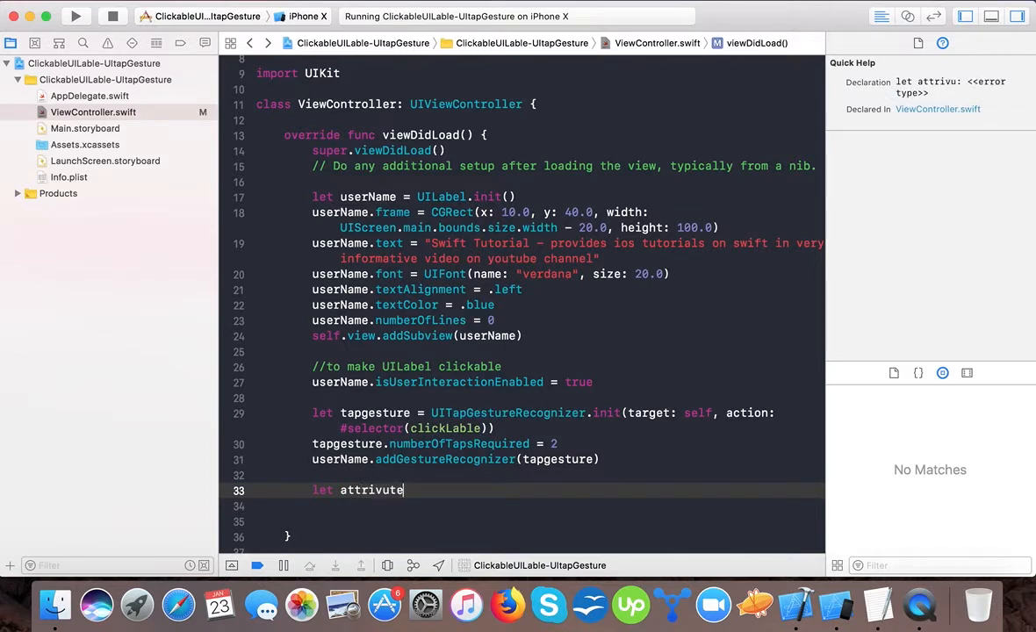
{"action": "key", "text": "Backspace"}
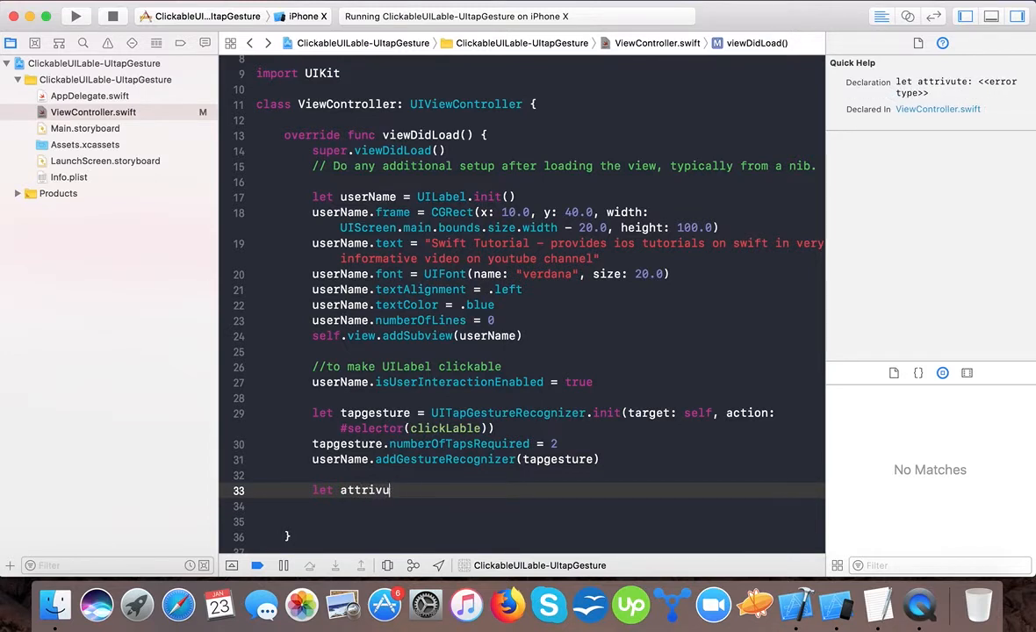
{"action": "type", "text": "ted"}
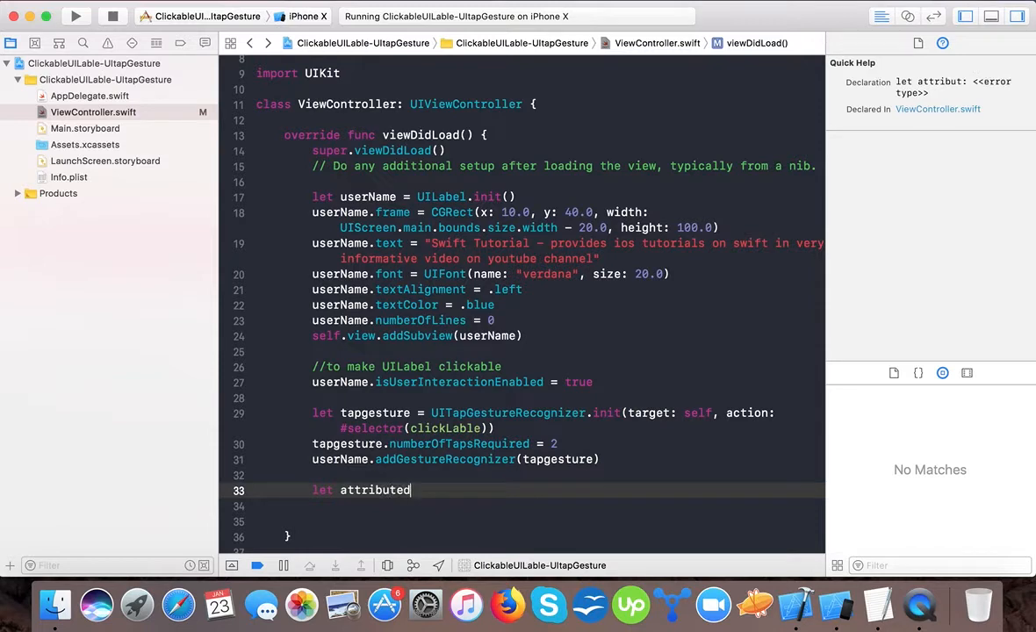
{"action": "type", "text": "Str"}
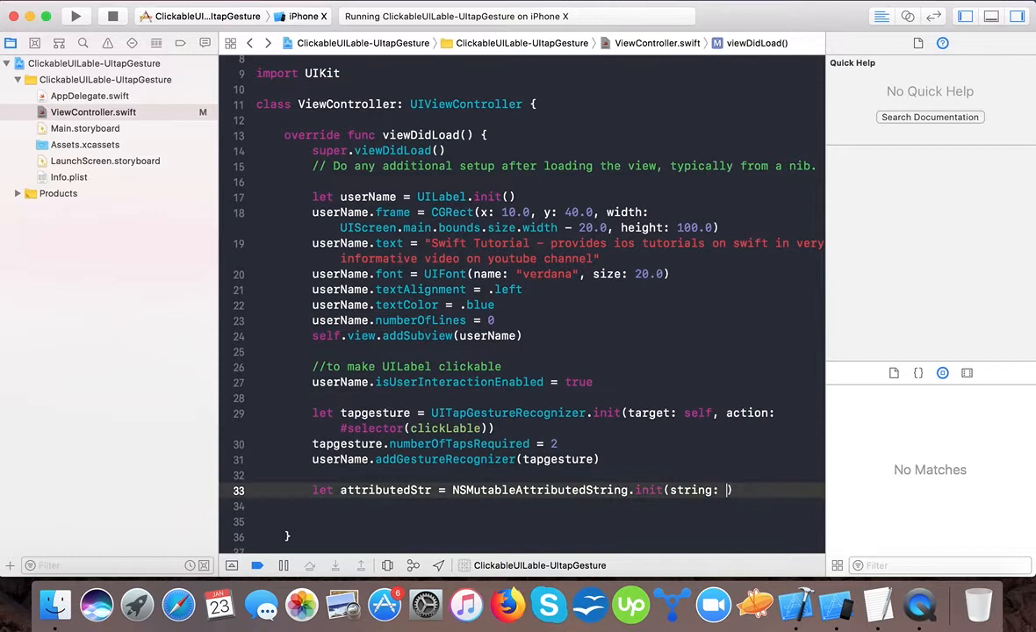
{"action": "type", "text": "\""}
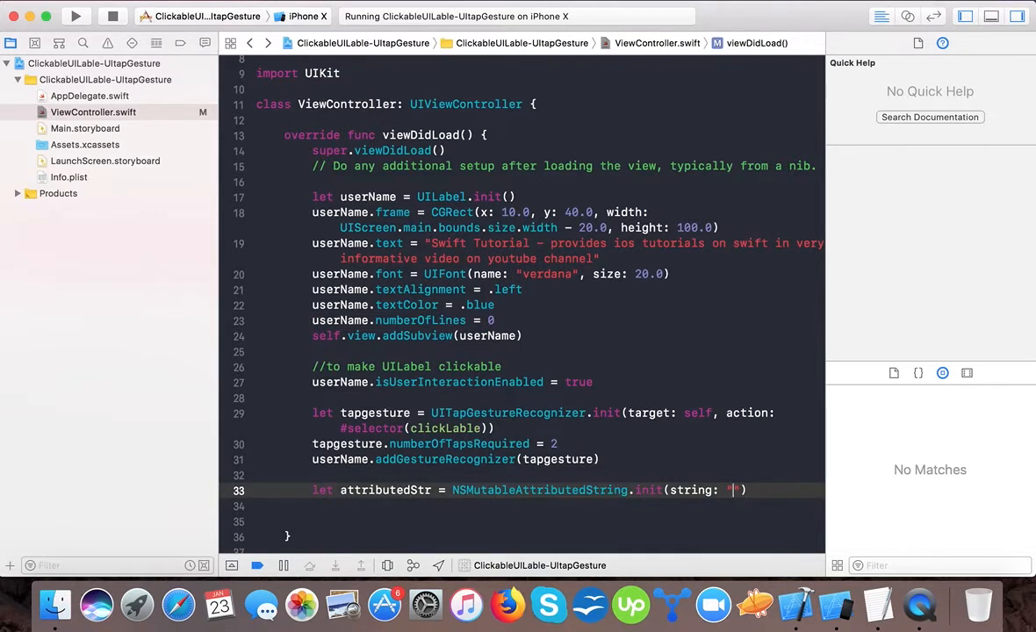
{"action": "type", "text": "Swift"}
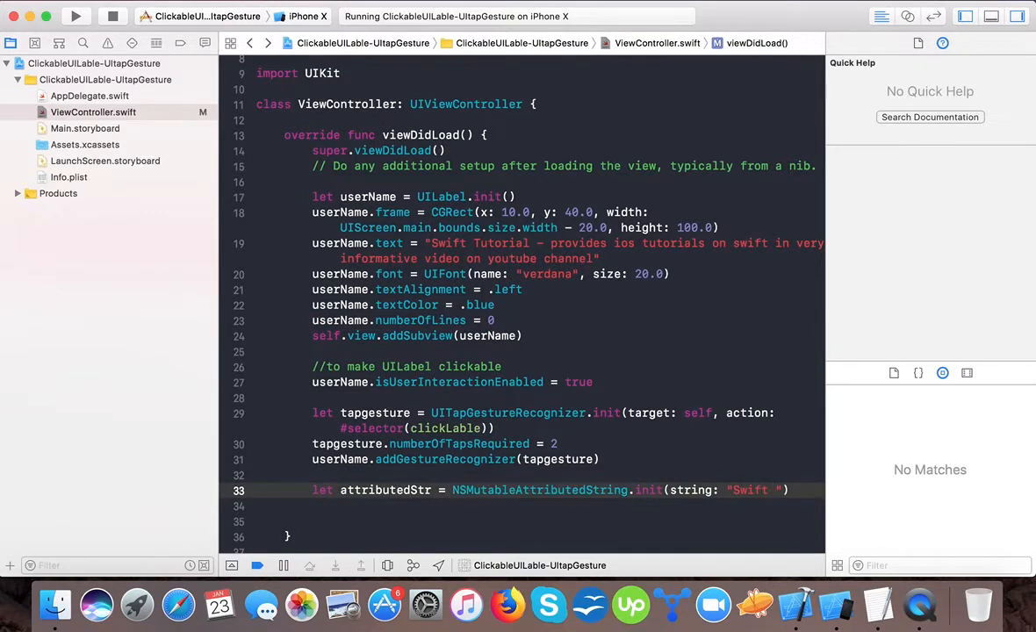
{"action": "type", "text": "Tutorials"}
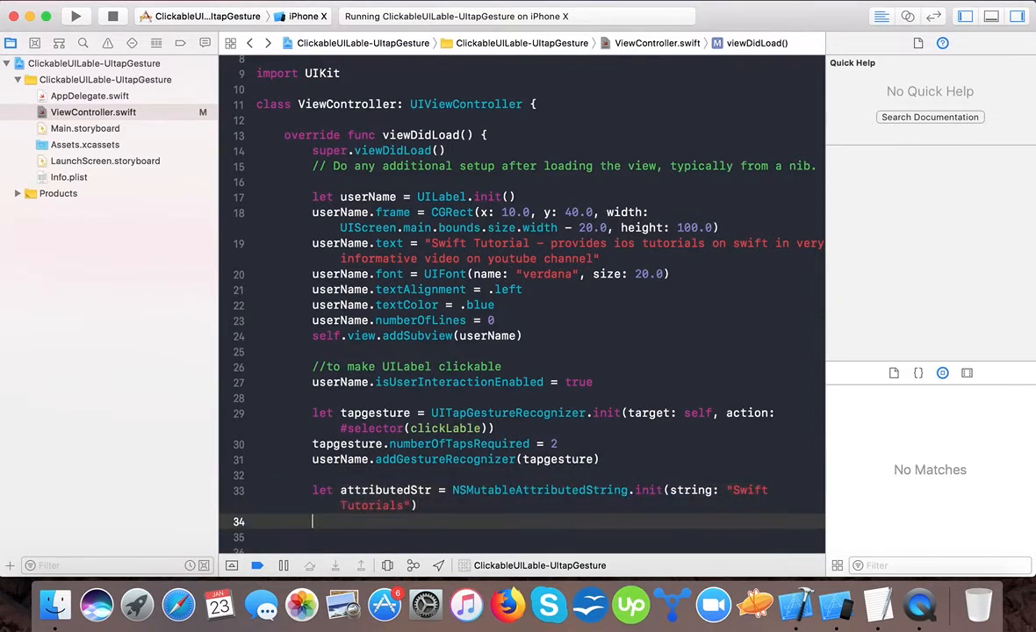
{"action": "type", "text": "attributedStr"}
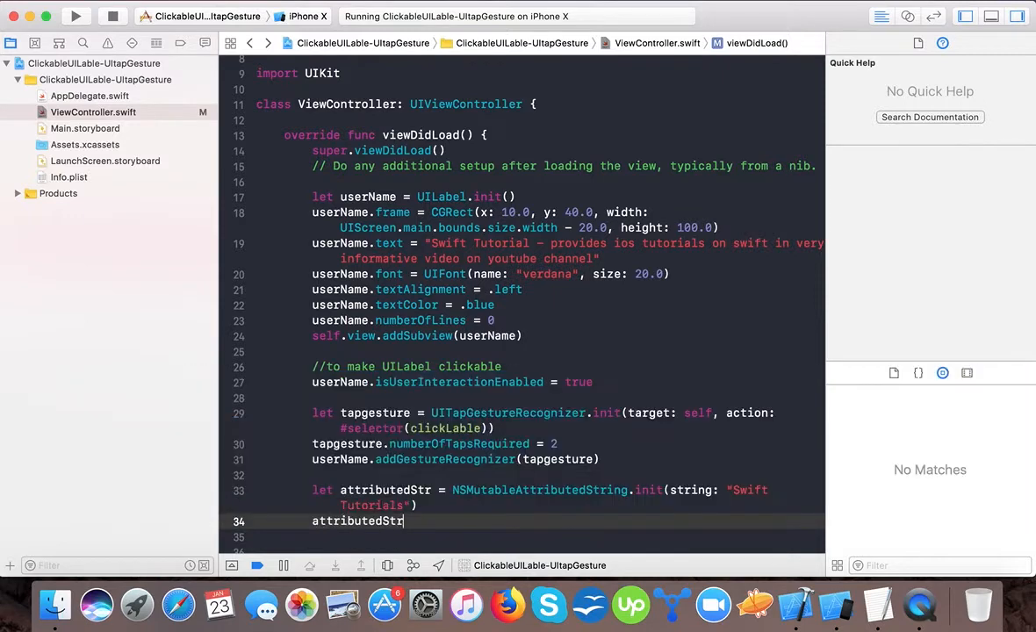
Step: Call addAttribute on attributedStr with the .foregroundColor key and a UIColor value
{"action": "type", "text": "."}
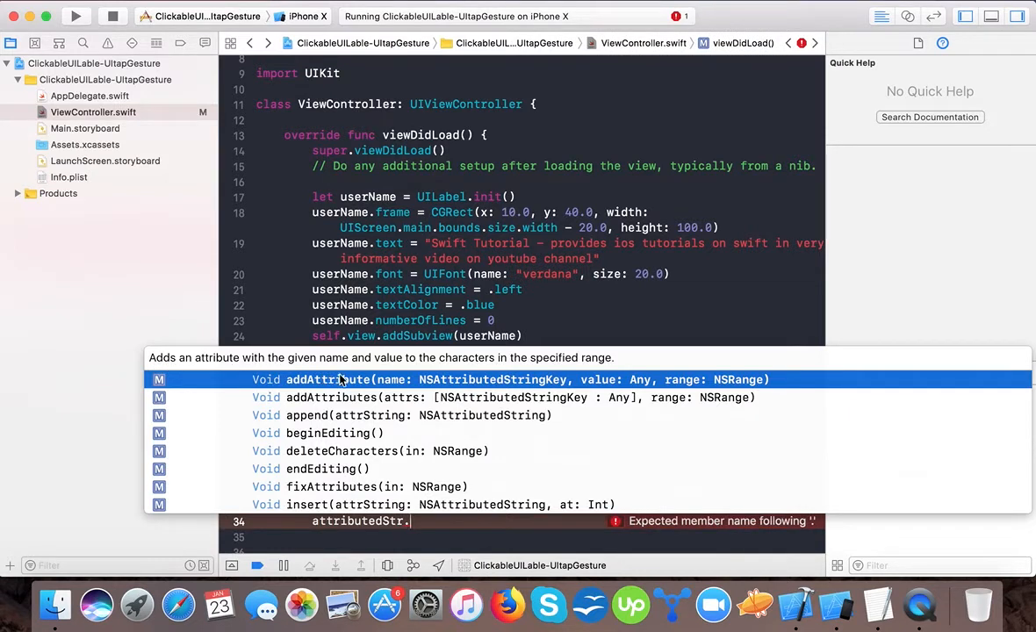
{"action": "mouse_move", "coordinate": [567, 367]}
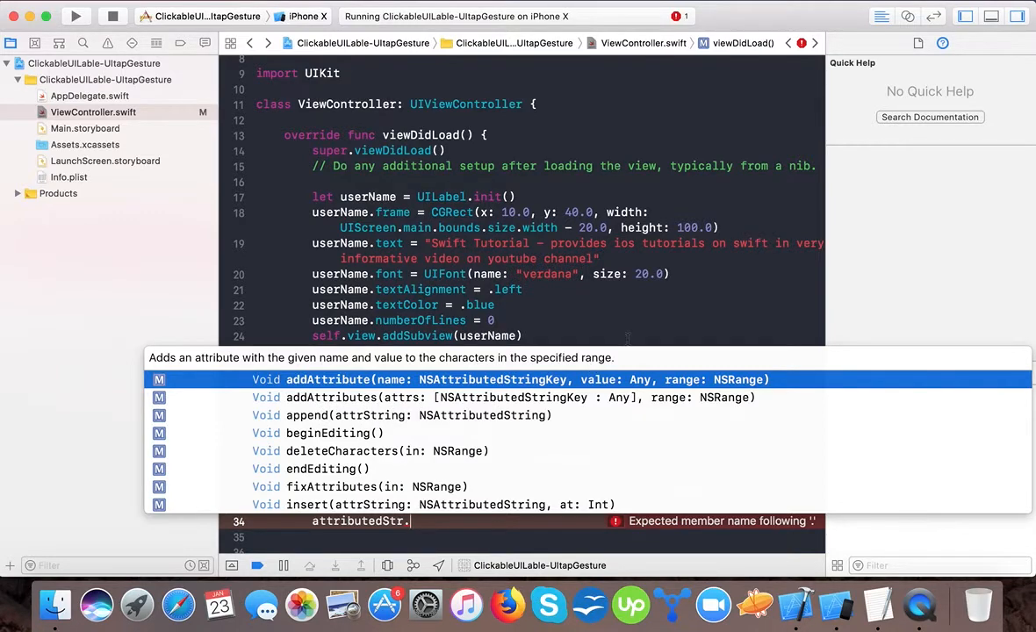
{"action": "key", "text": "Escape"}
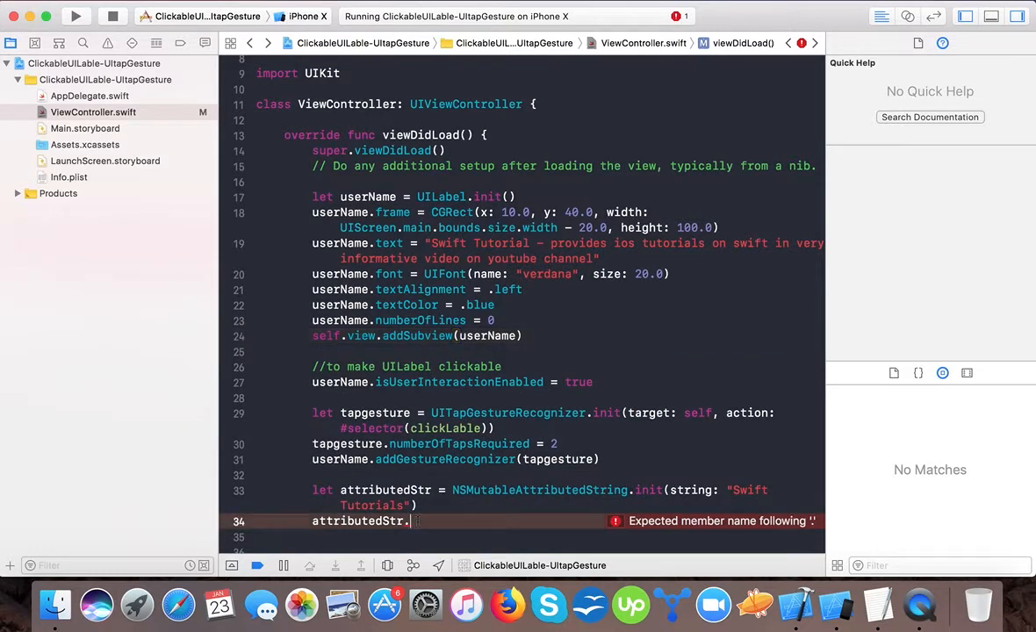
{"action": "type", "text": "add"}
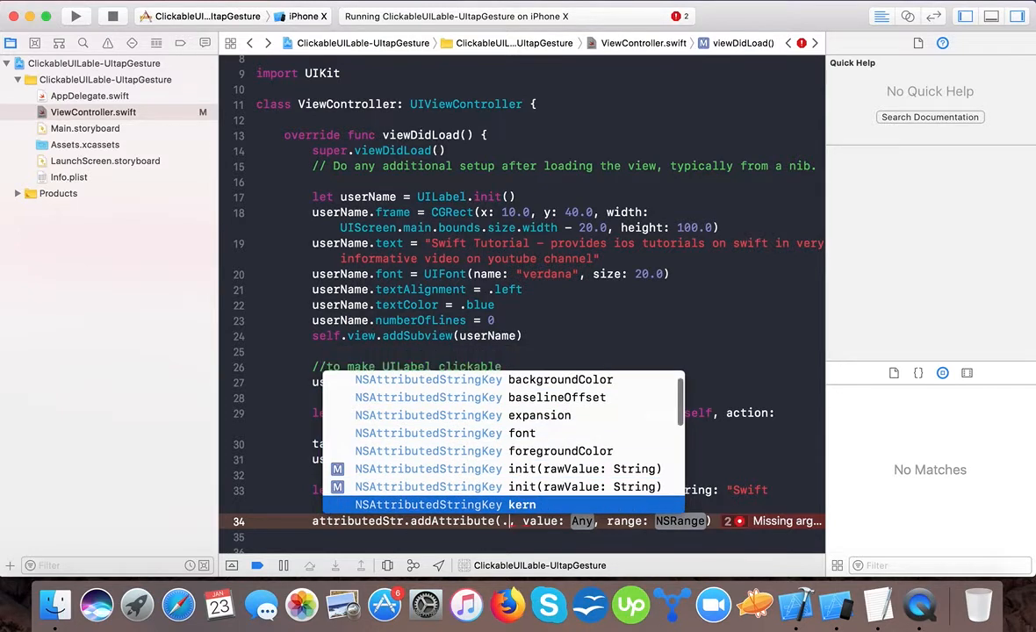
{"action": "scroll", "scroll_direction": "down", "scroll_amount": 3}
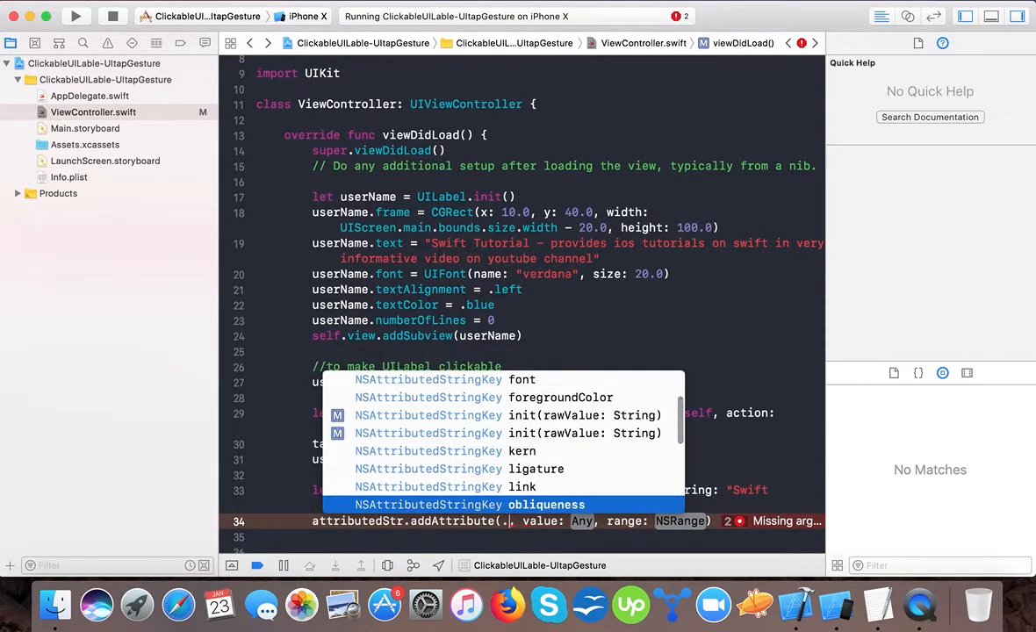
{"action": "scroll", "scroll_direction": "down", "scroll_amount": 3}
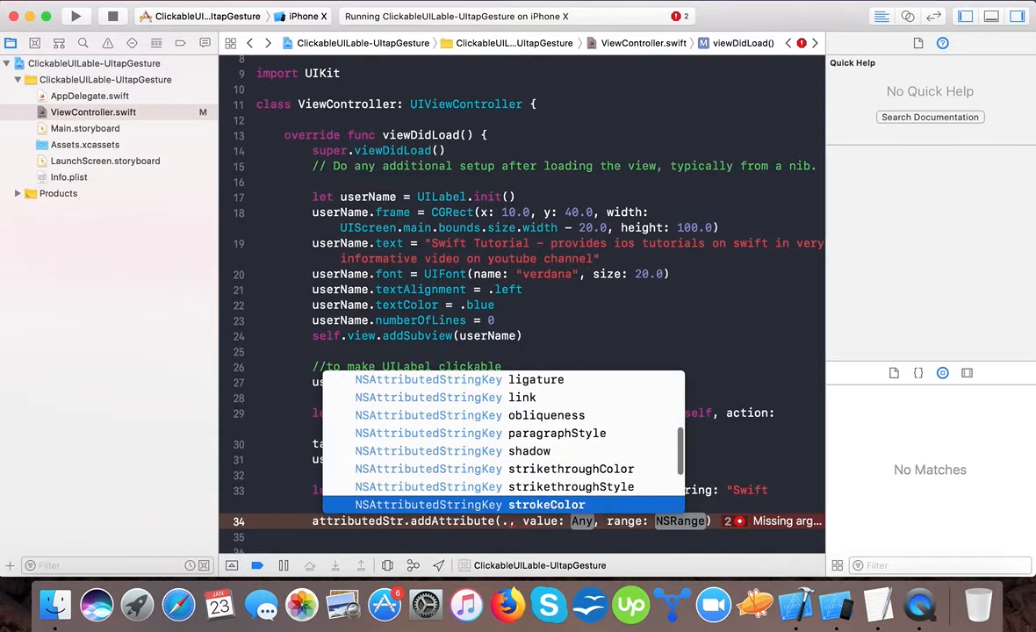
{"action": "scroll", "scroll_direction": "down", "scroll_amount": 3}
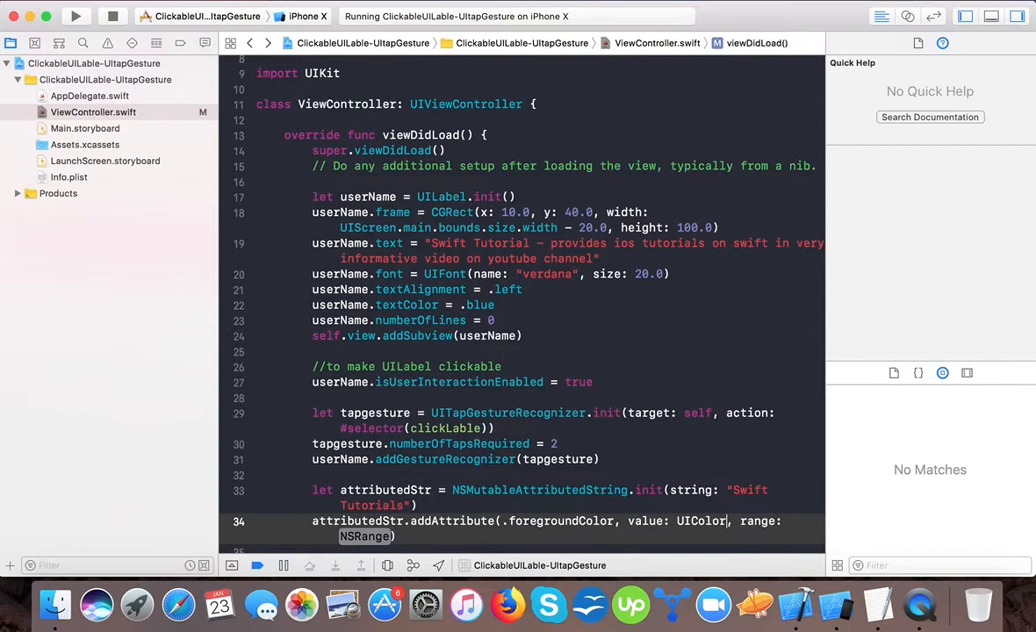
Step: Set value UIColor.red with range location 0, length 5, then start and cancel a build
{"action": "type", "text": "red"}
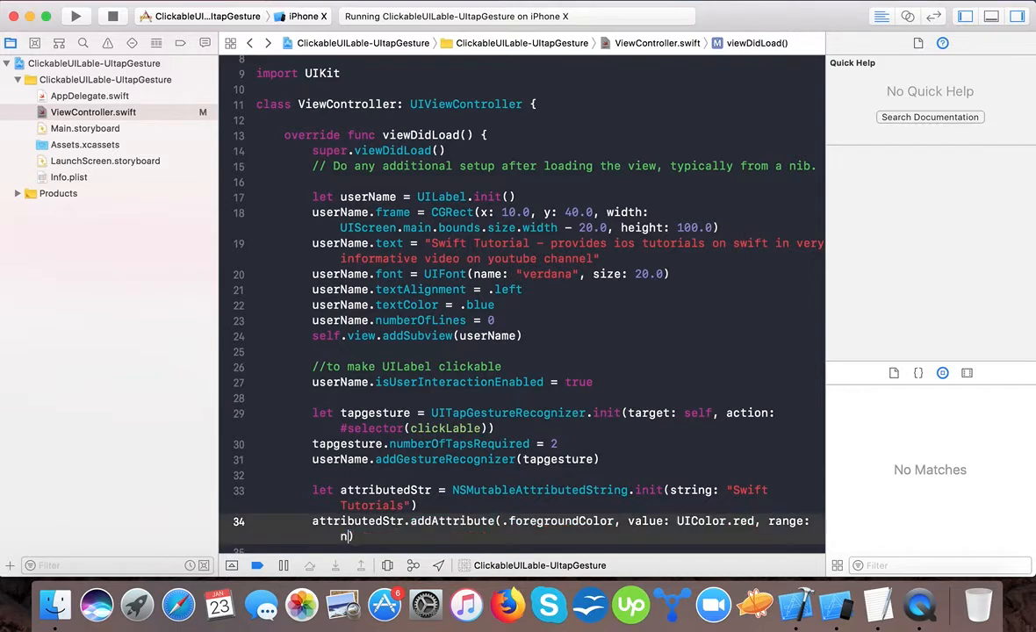
{"action": "type", "text": "sr"}
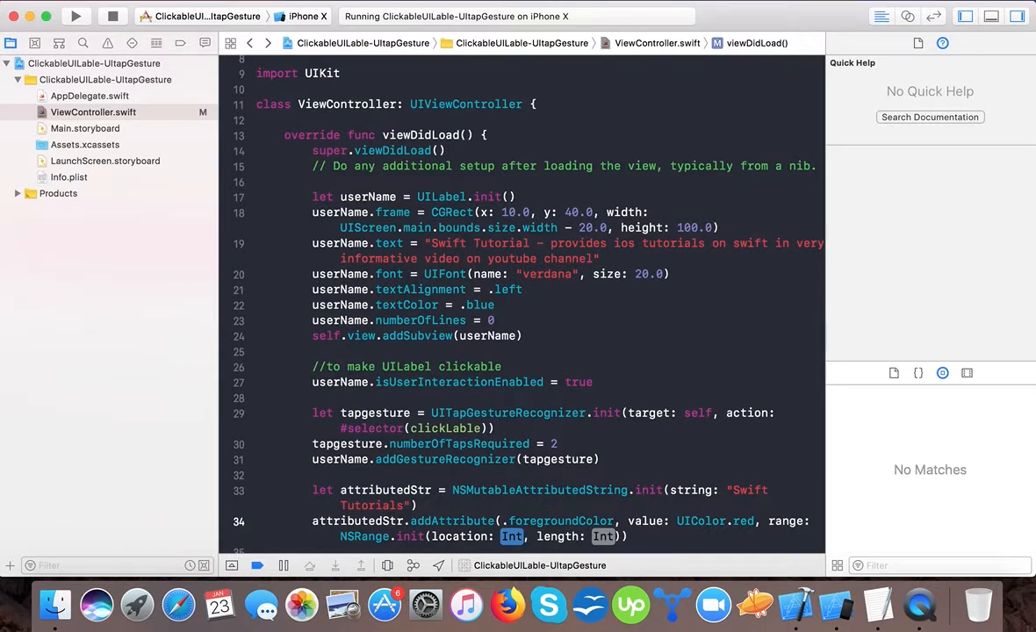
{"action": "type", "text": "0"}
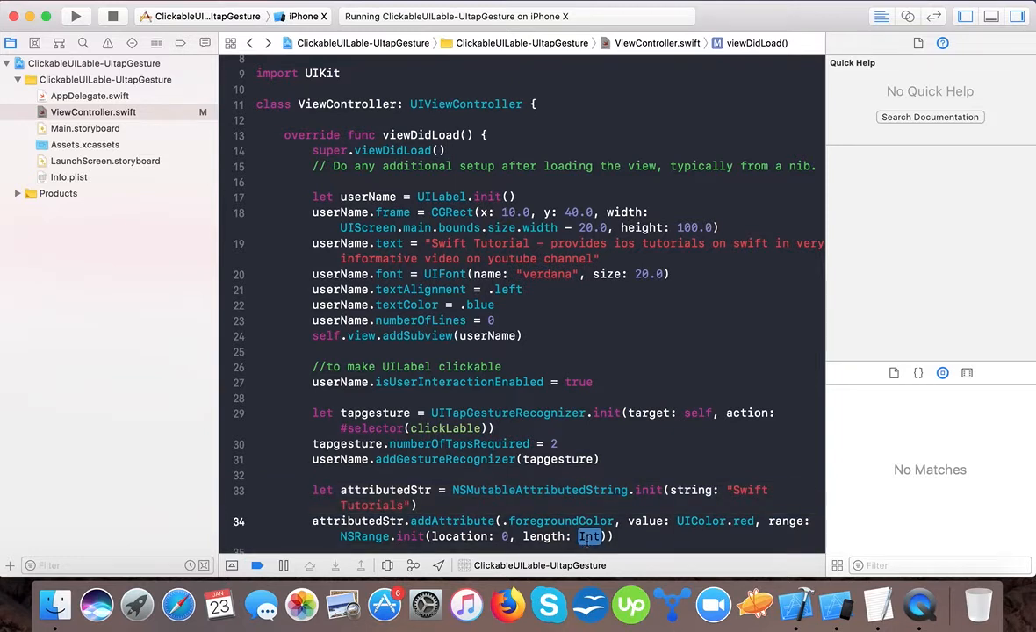
{"action": "type", "text": "4"}
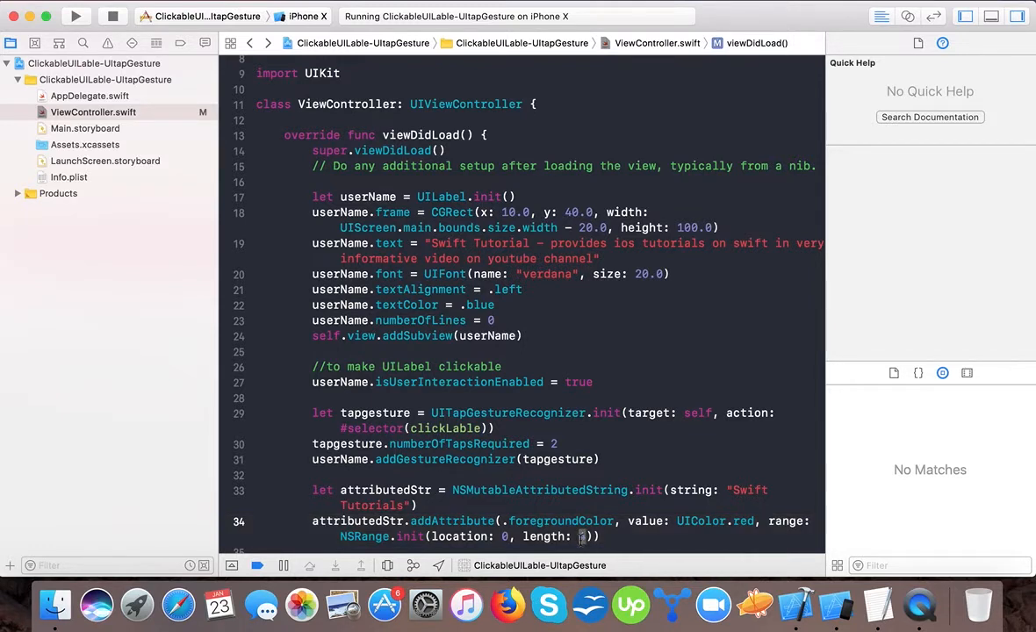
{"action": "type", "text": "5"}
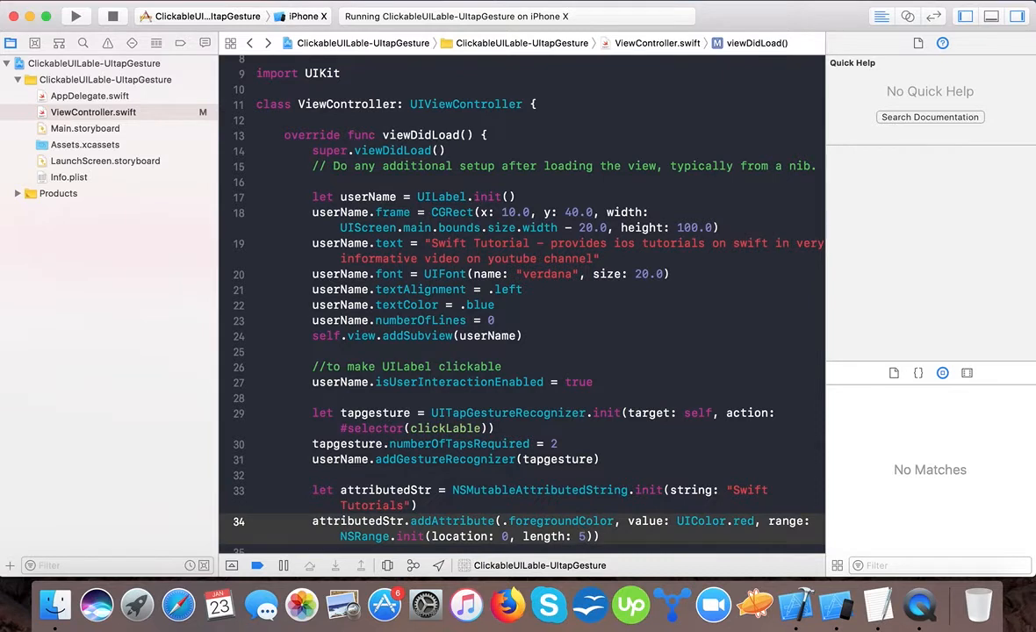
{"action": "left_click", "coordinate": [76, 16]}
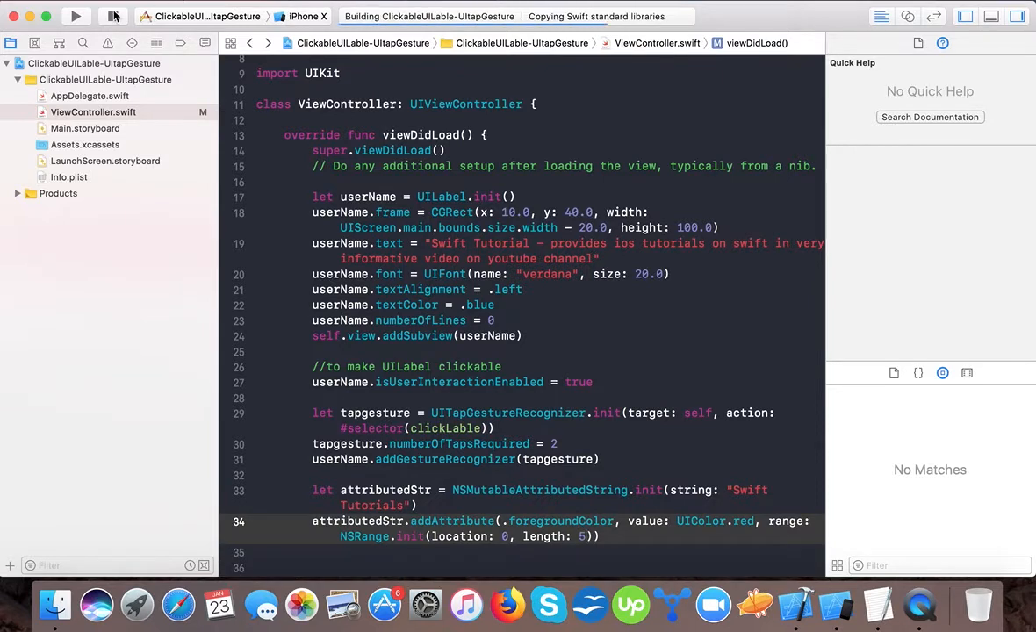
{"action": "left_click", "coordinate": [112, 16]}
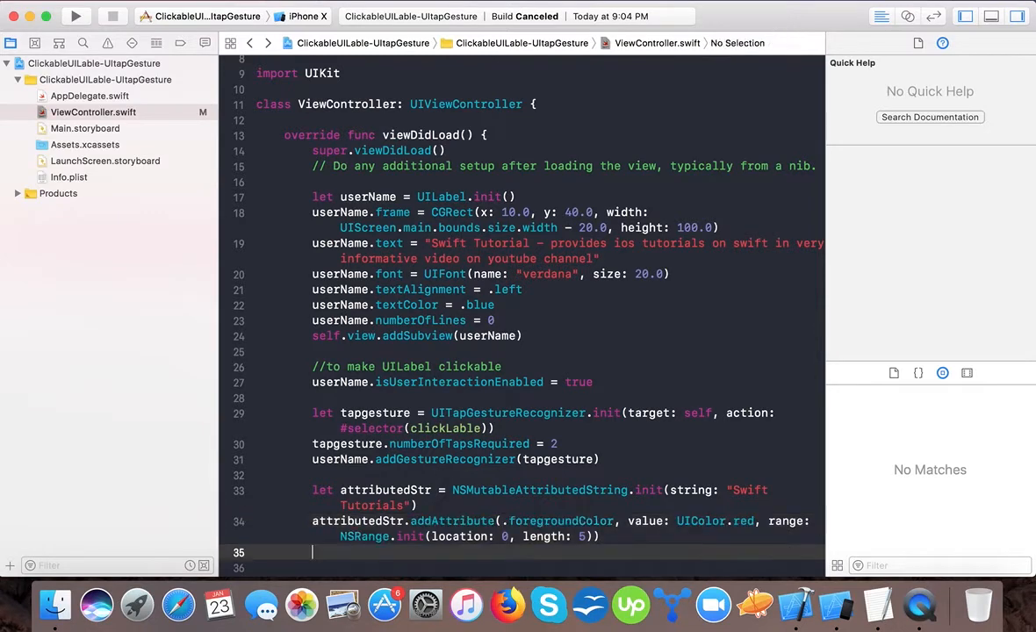
Step: Assign attributedStr to userName.attributedText and run the app on the iPhone X simulator
{"action": "type", "text": "userName."}
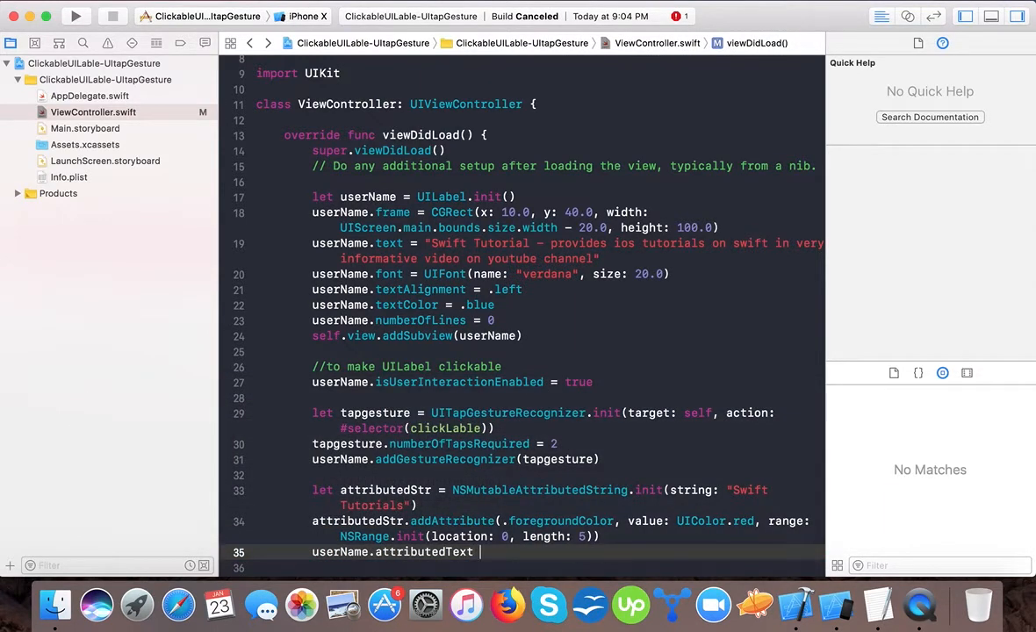
{"action": "type", "text": "attributedStr"}
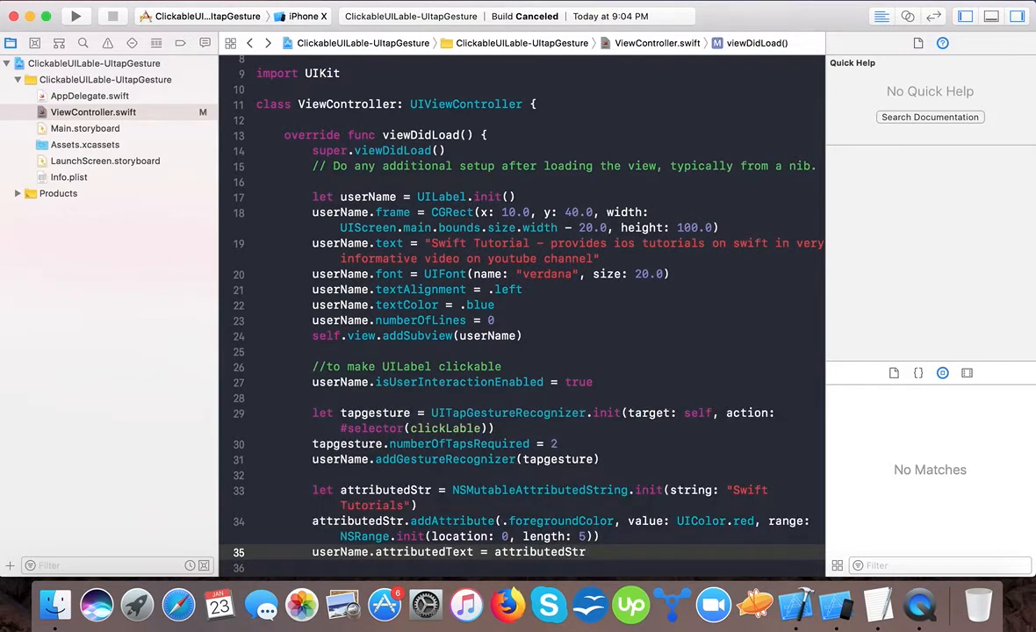
{"action": "left_click", "coordinate": [76, 15]}
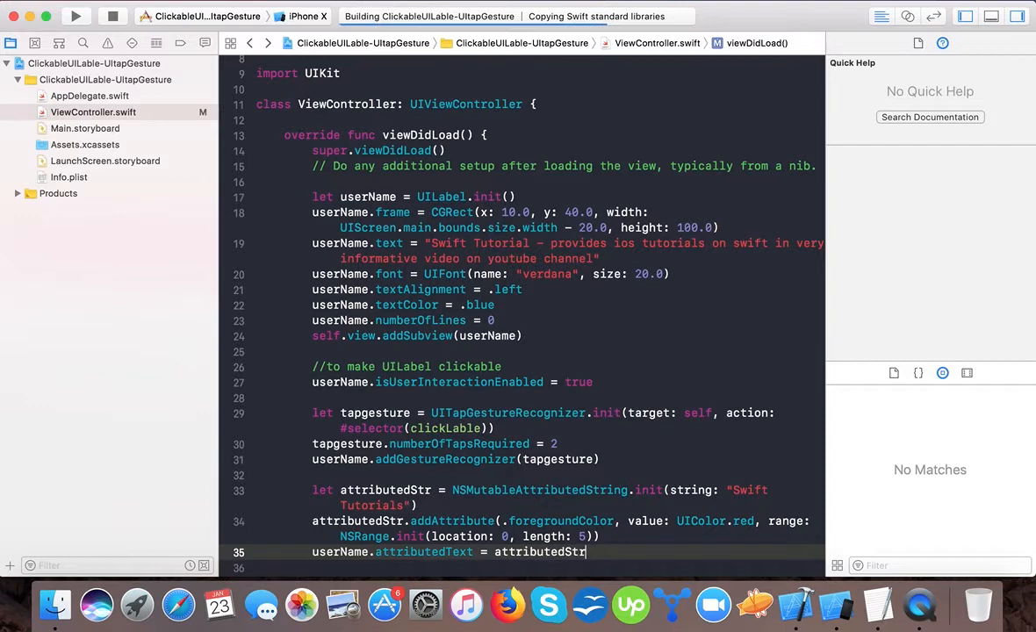
{"action": "left_click", "coordinate": [75, 16]}
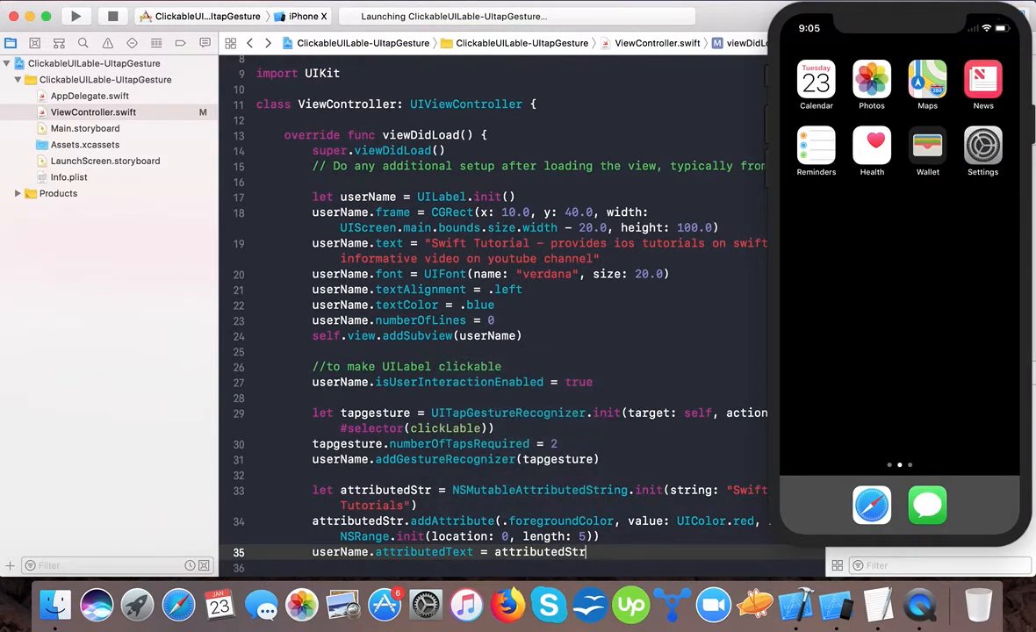
Step: Check the simulator showing Swift in red, then insert a blank line after line 34
{"action": "left_click", "coordinate": [76, 15]}
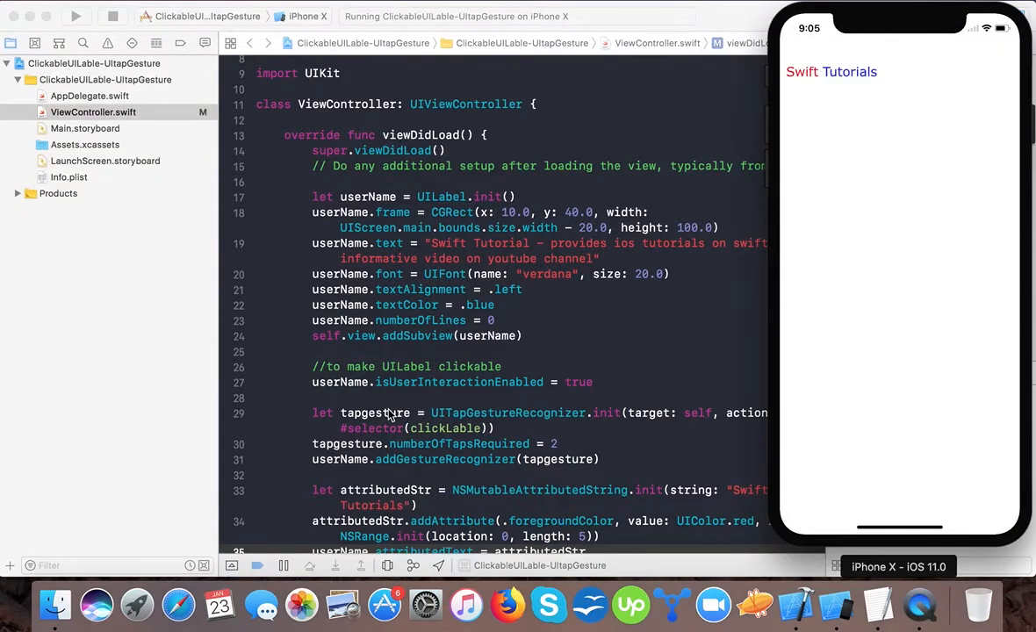
{"action": "mouse_move", "coordinate": [620, 26]}
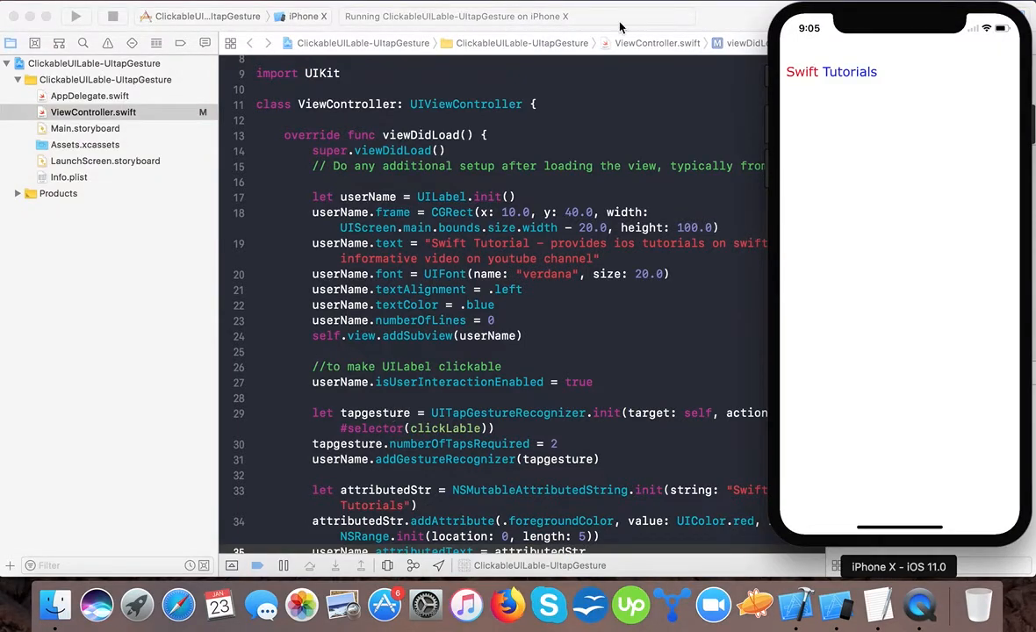
{"action": "mouse_move", "coordinate": [562, 473]}
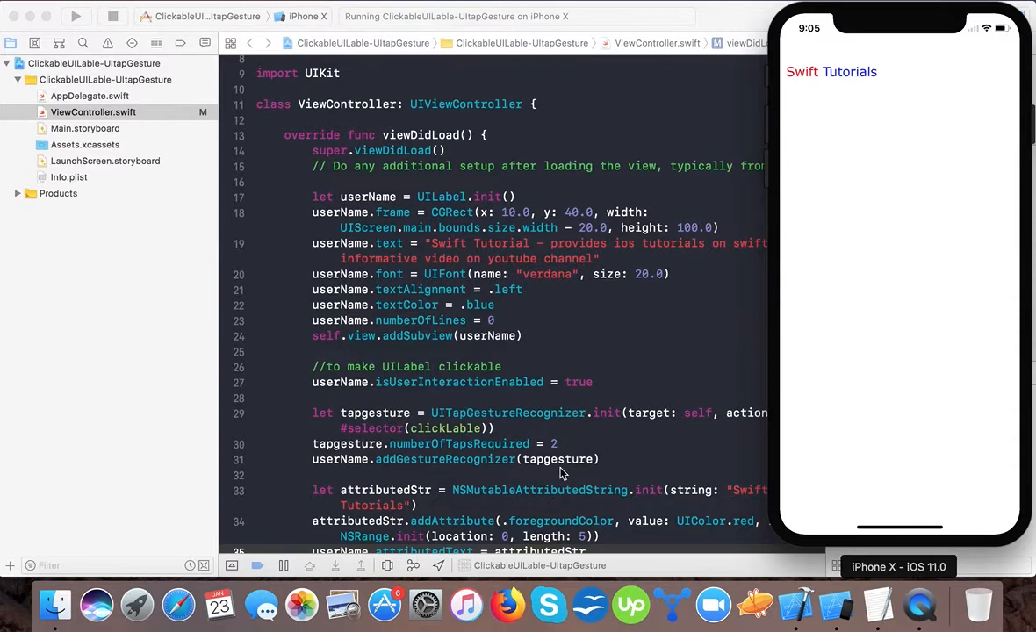
{"action": "scroll", "scroll_direction": "down", "scroll_amount": 3}
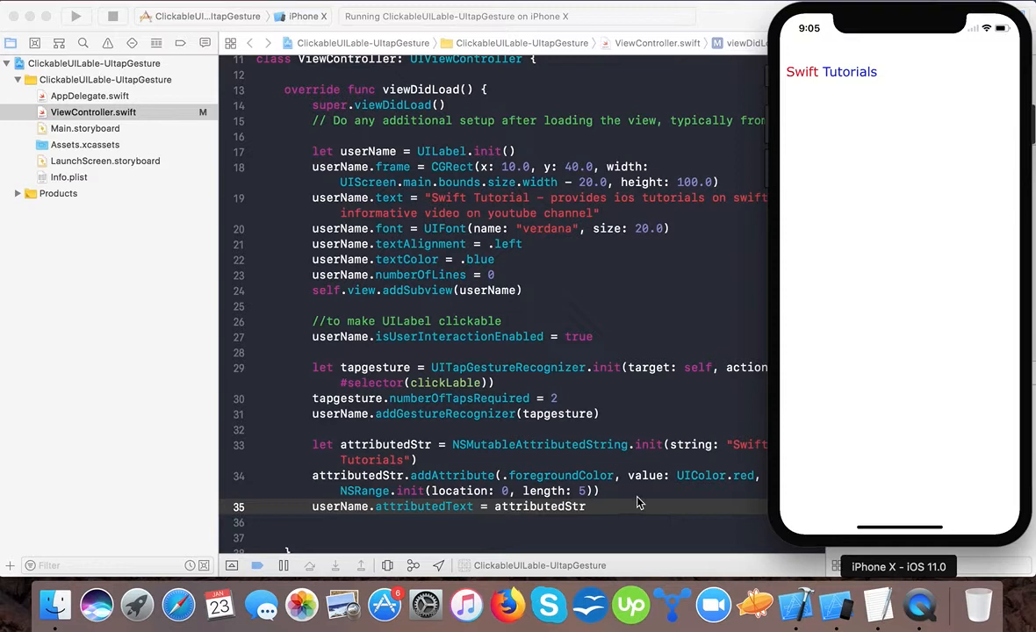
{"action": "mouse_move", "coordinate": [821, 81]}
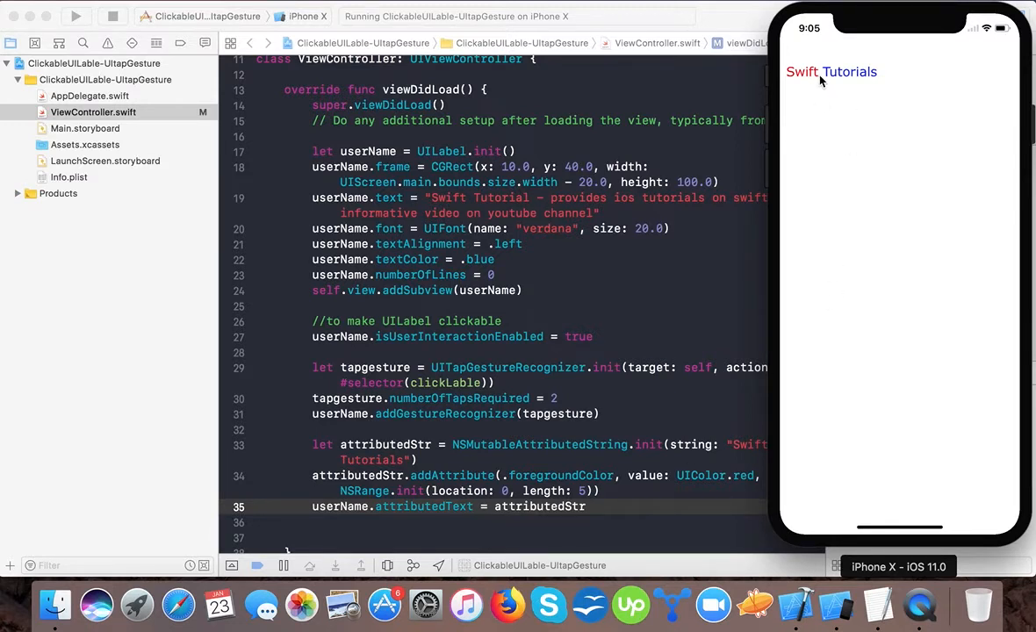
{"action": "mouse_move", "coordinate": [606, 501]}
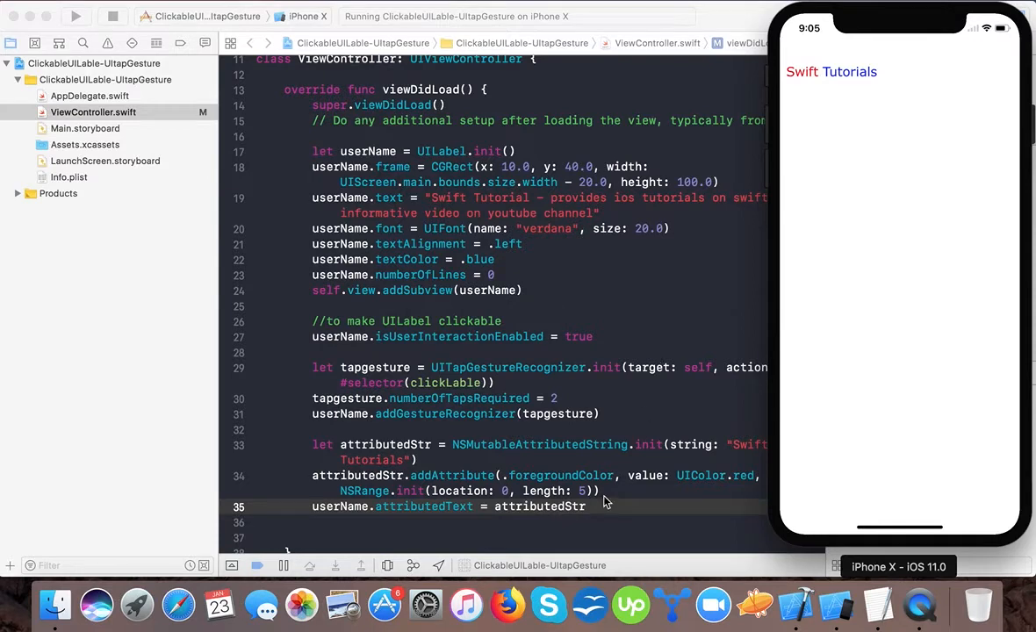
{"action": "left_click", "coordinate": [965, 16]}
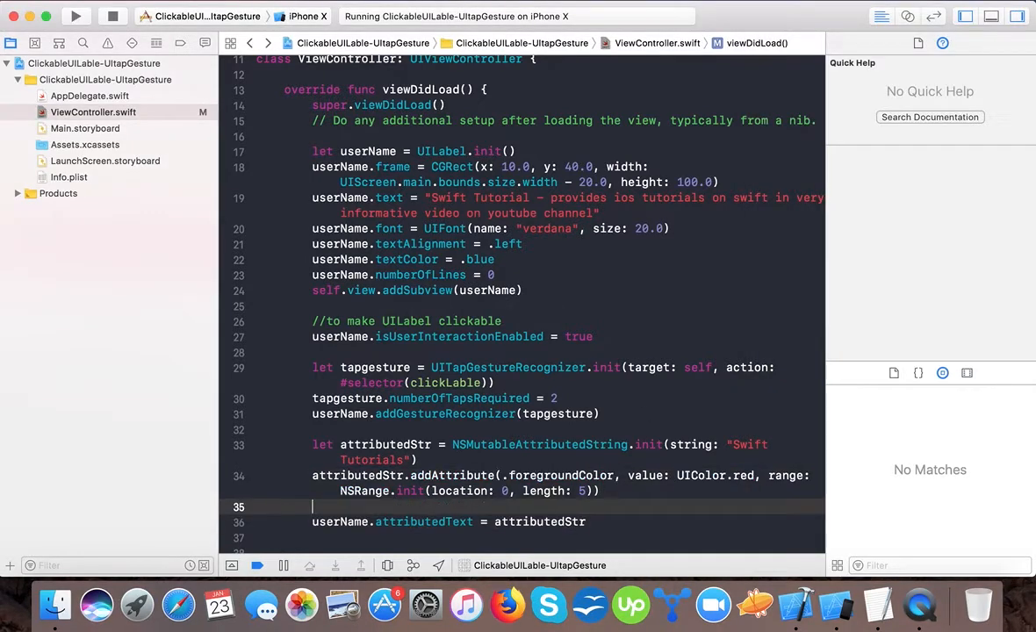
Step: Add a bold 34-point font over range location 6, length 9, and rerun the app
{"action": "type", "text": "arr"}
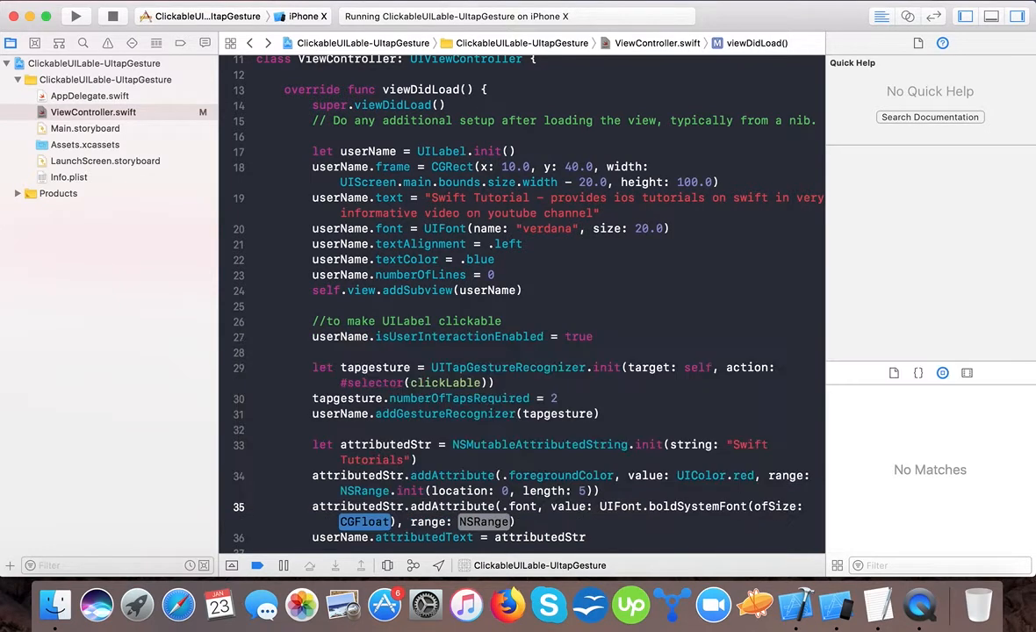
{"action": "type", "text": "34."}
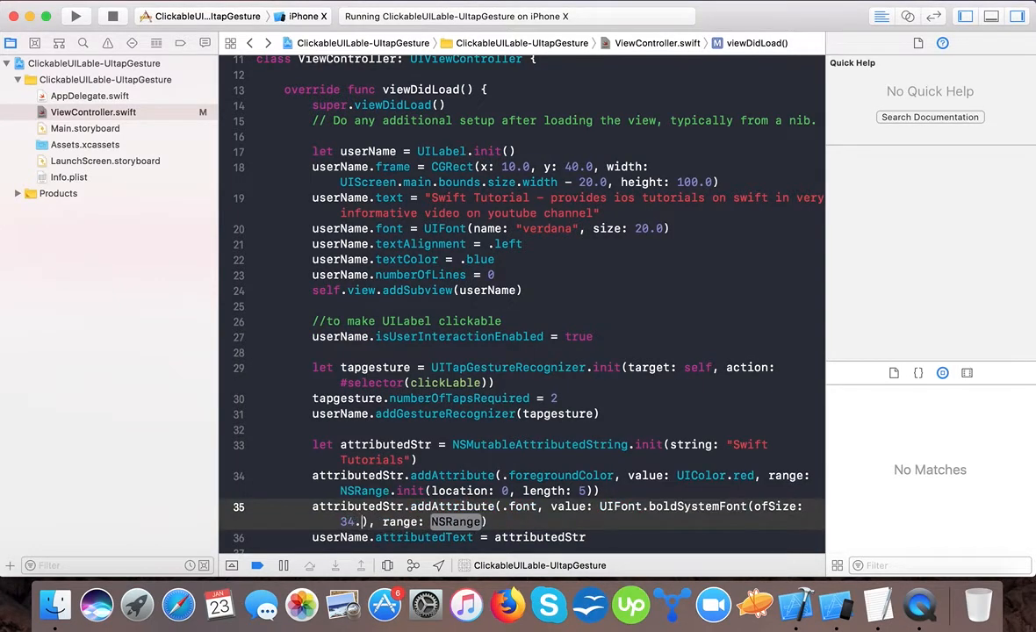
{"action": "double_click", "coordinate": [463, 522]}
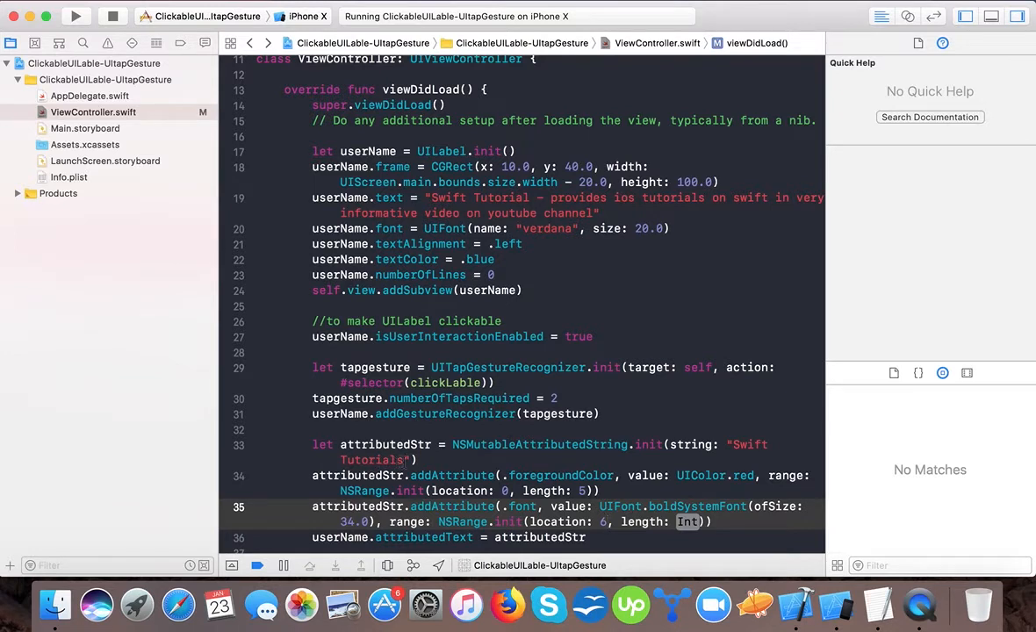
{"action": "double_click", "coordinate": [688, 522]}
{"action": "type", "text": "9"}
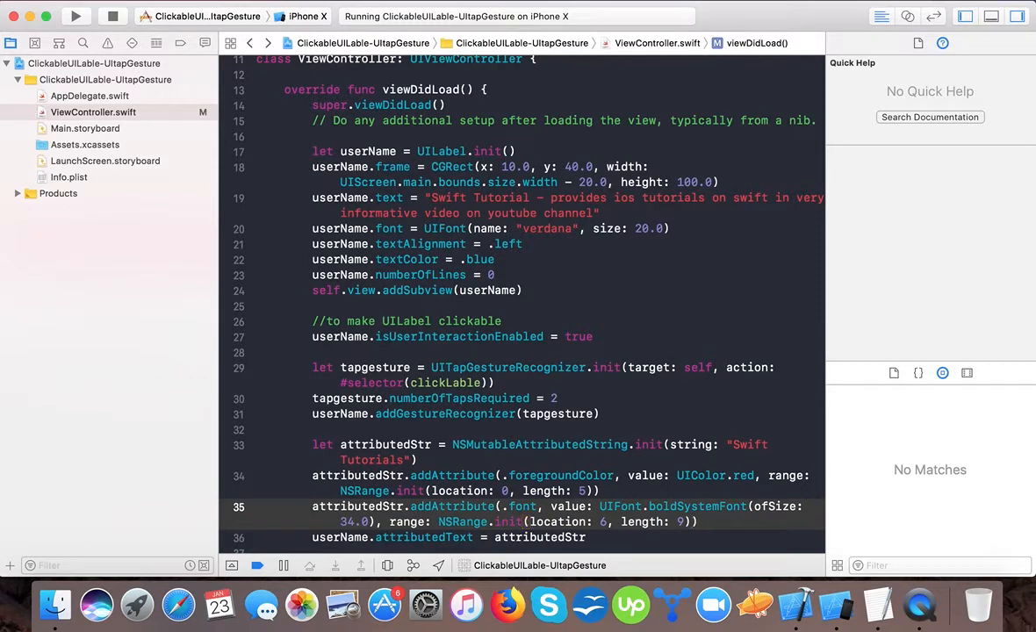
{"action": "left_click", "coordinate": [76, 16]}
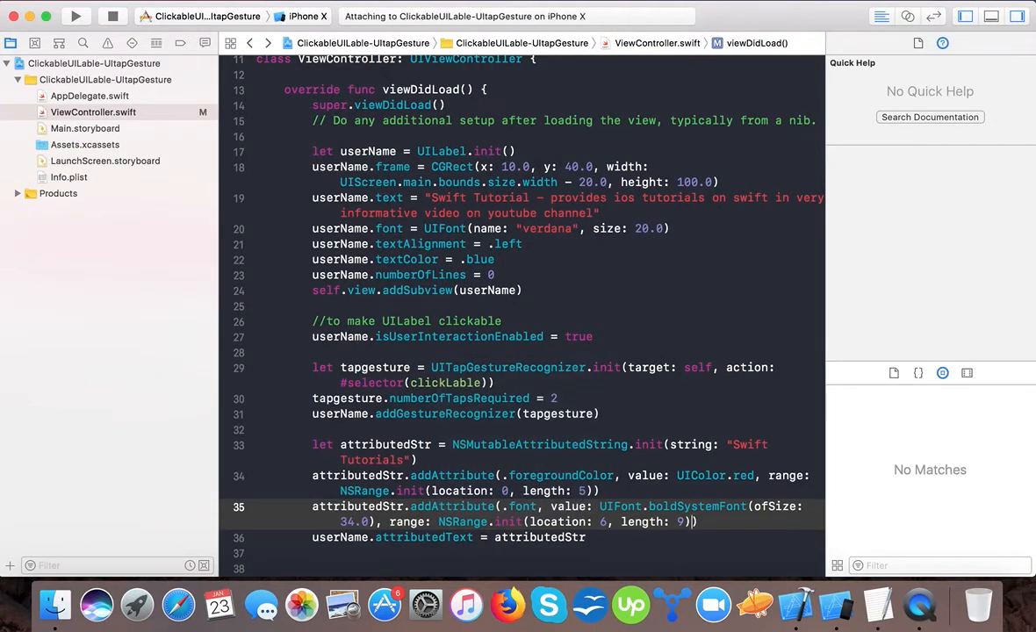
{"action": "left_click", "coordinate": [76, 16]}
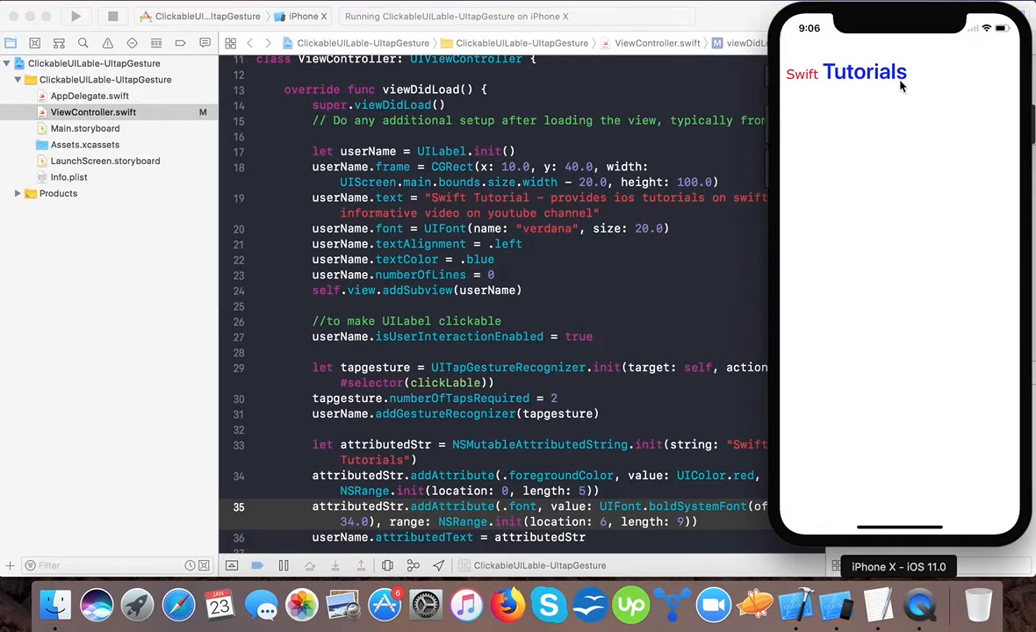
{"action": "mouse_move", "coordinate": [894, 95]}
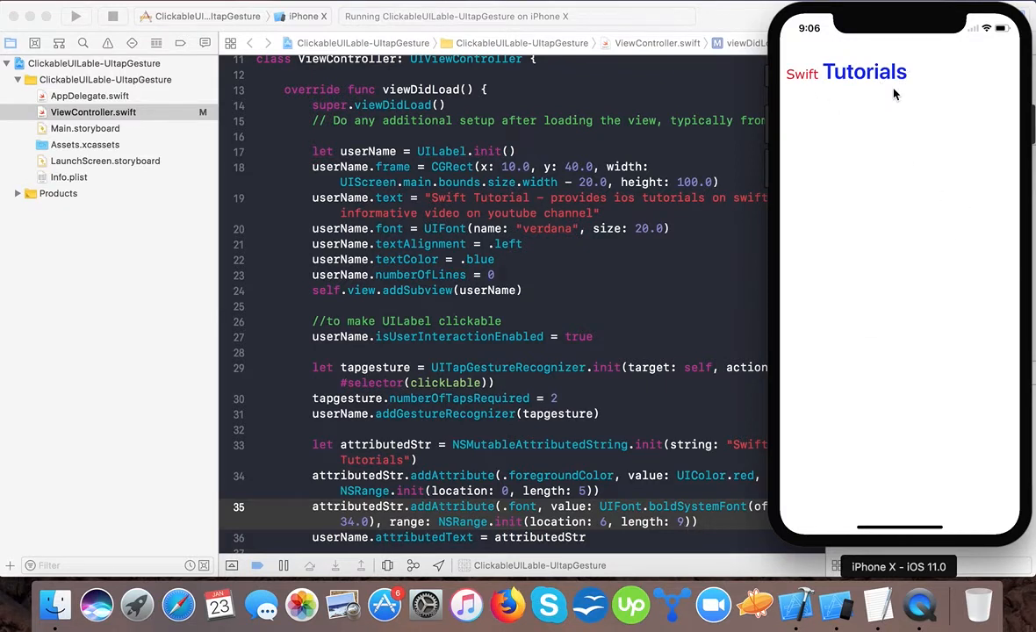
{"action": "mouse_move", "coordinate": [870, 91]}
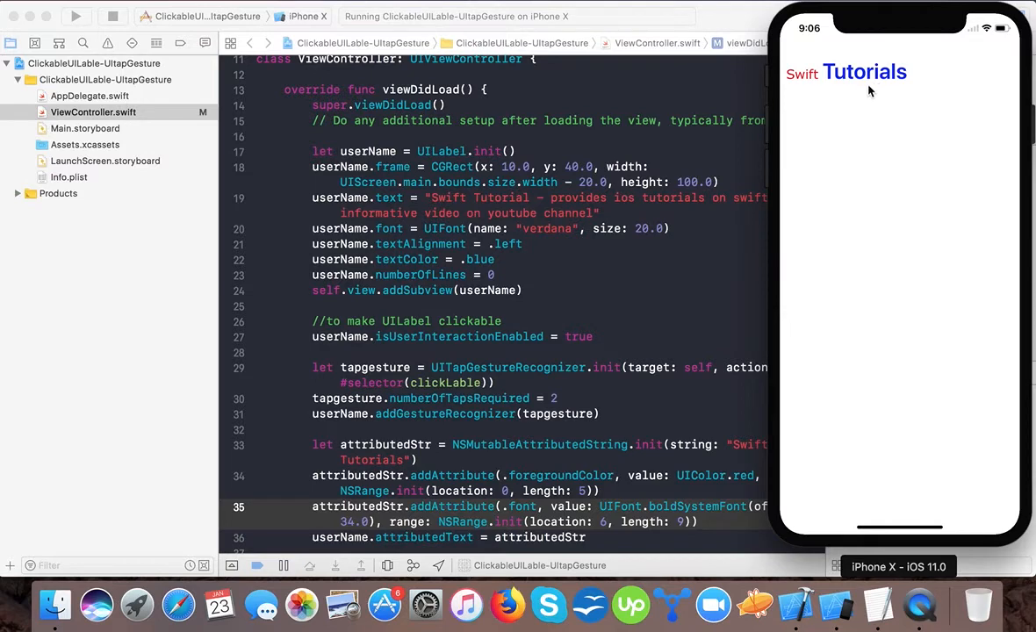
{"action": "mouse_move", "coordinate": [709, 505]}
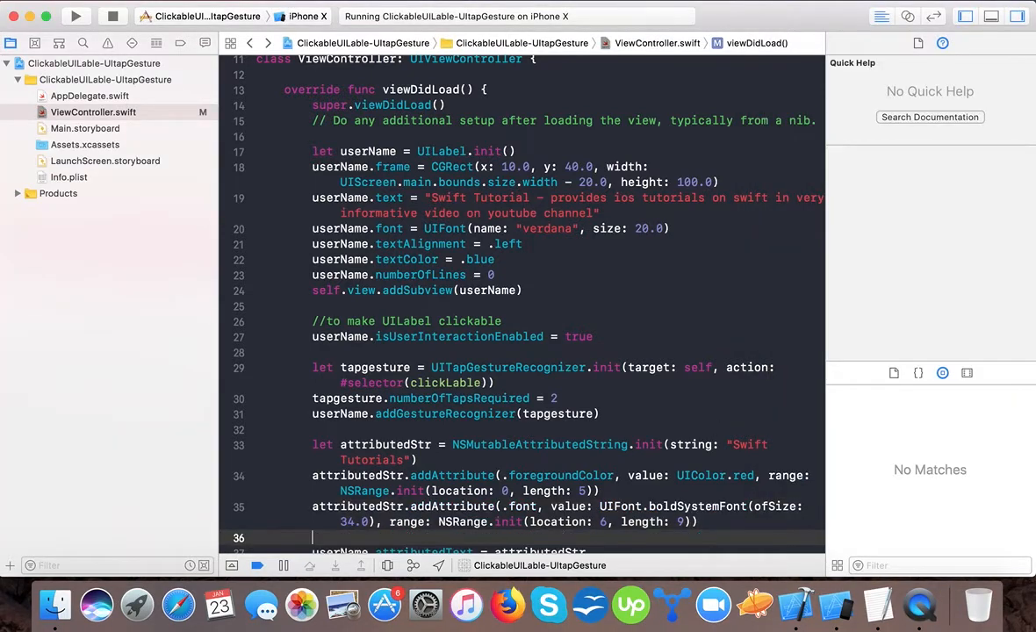
Step: Add an .underlineColor attribute with a black value over characters 0–5, then rebuild
{"action": "type", "text": "attributedStr.addAttribute(.ub, value: Any, range: NSRange"}
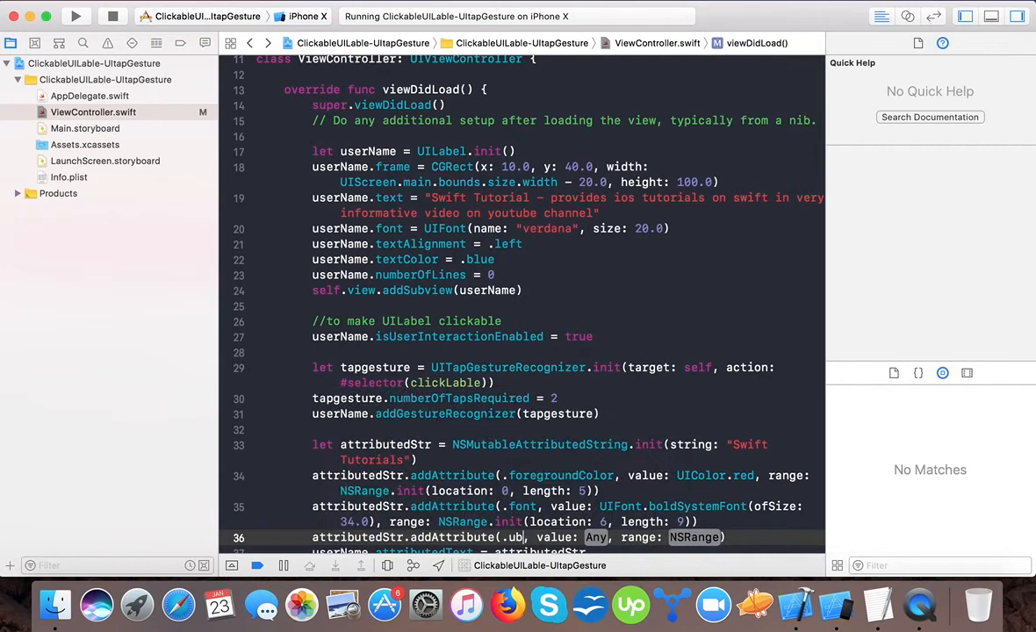
{"action": "type", "text": "u"}
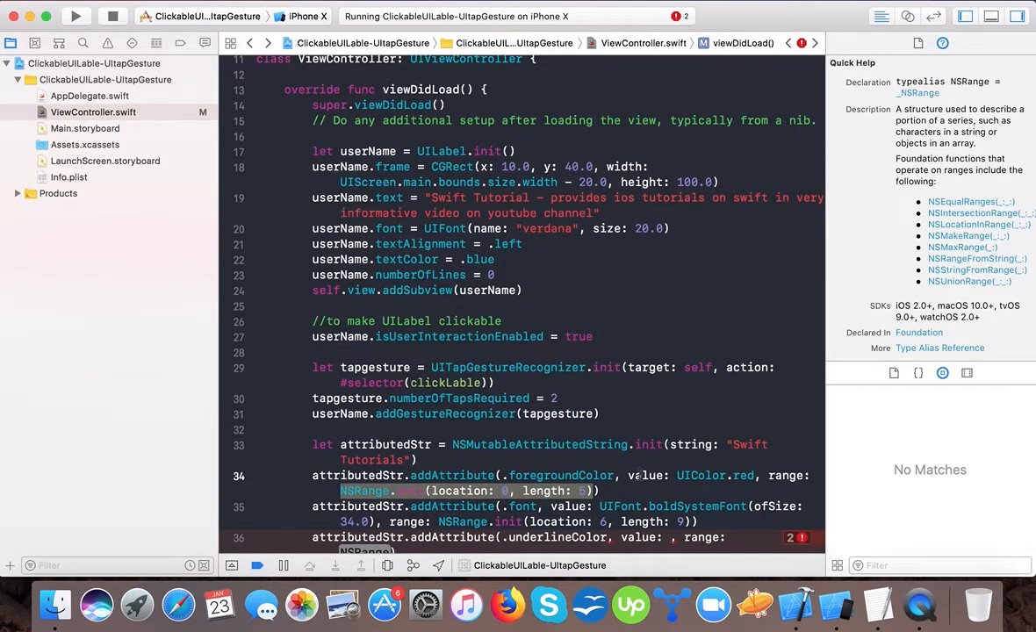
{"action": "scroll", "scroll_direction": "down", "scroll_amount": 3}
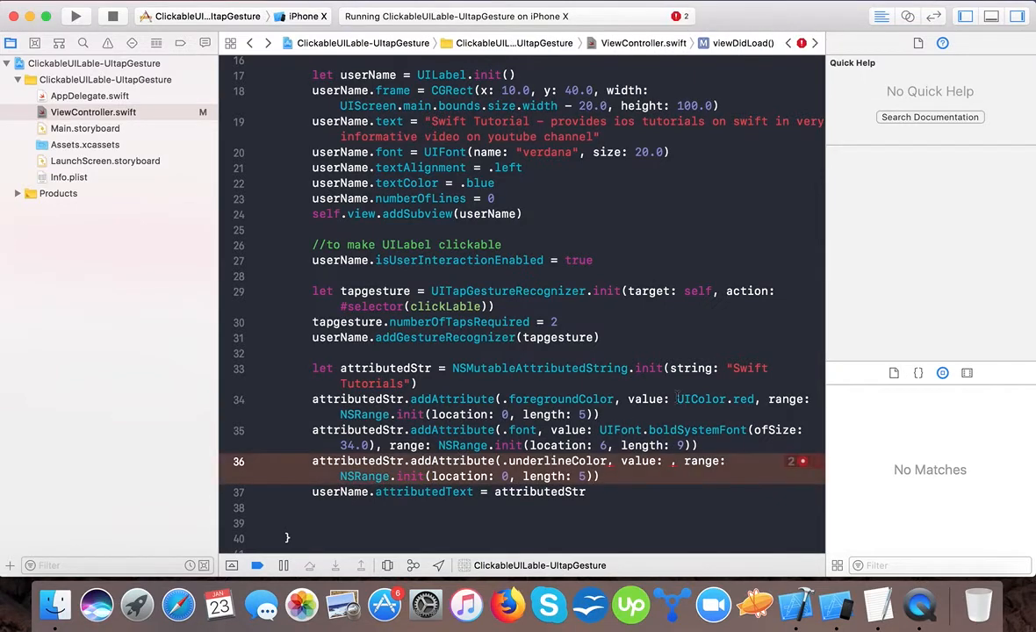
{"action": "left_click", "coordinate": [715, 399]}
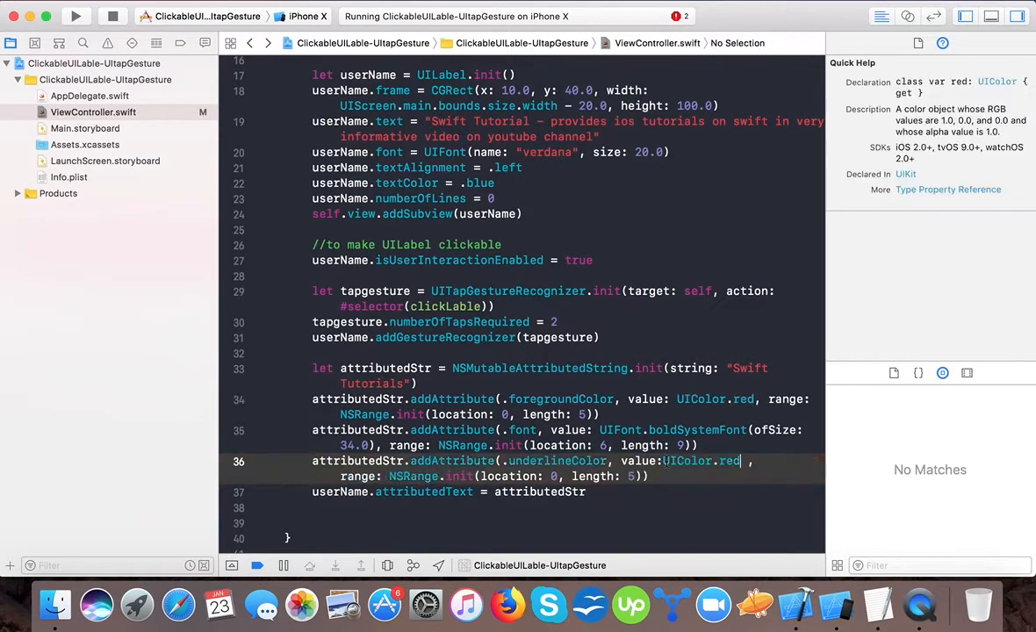
{"action": "type", "text": "blue"}
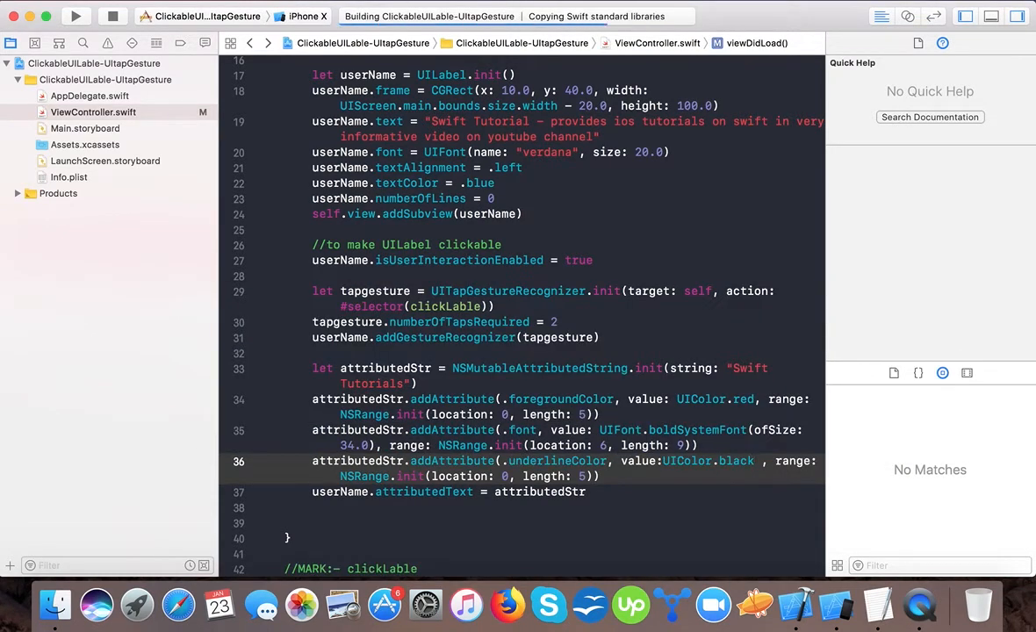
{"action": "left_click", "coordinate": [75, 16]}
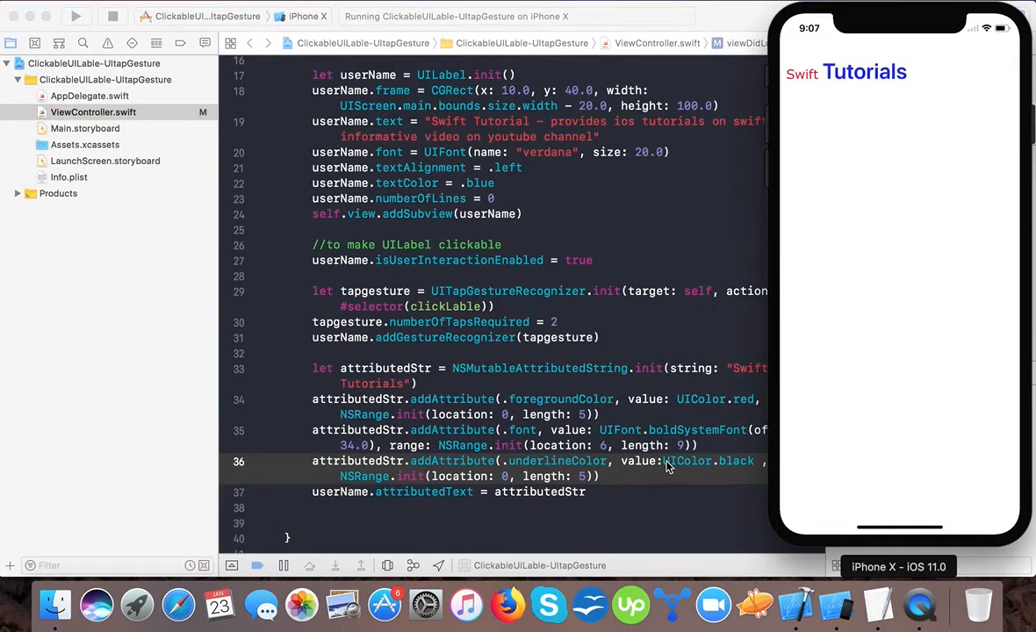
{"action": "mouse_move", "coordinate": [703, 501]}
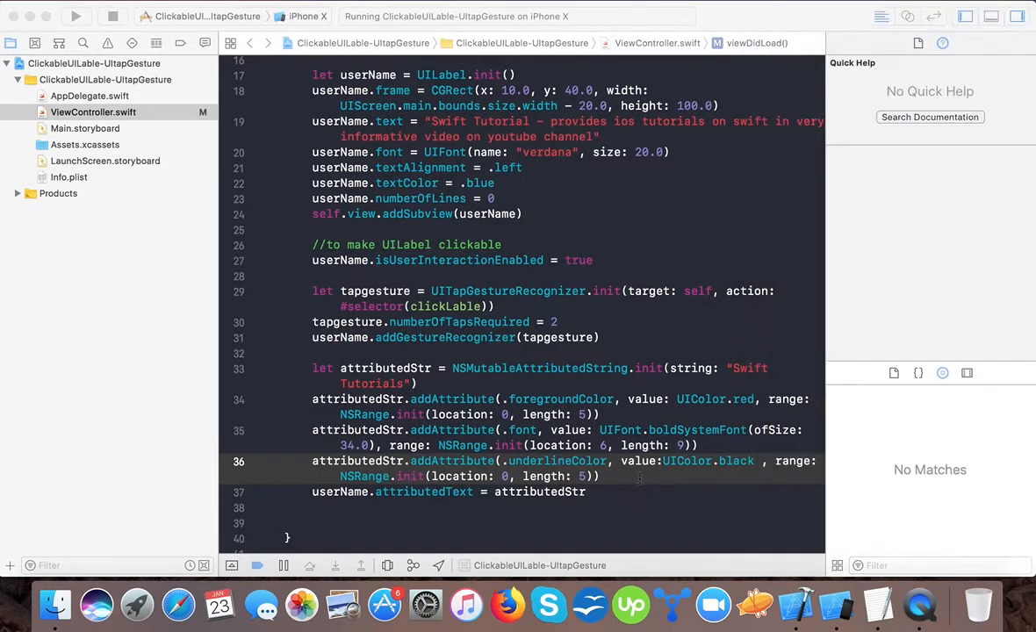
Step: Add .underlineStyle with value 1 over NSRange location 0, length 5, then build
{"action": "type", "text": "a"}
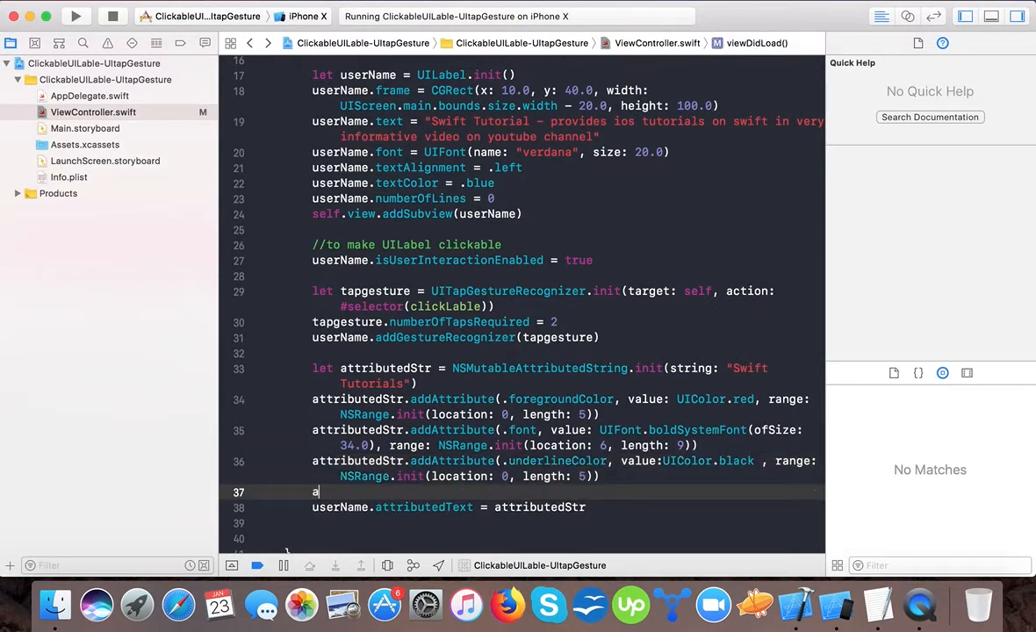
{"action": "type", "text": "ttributedStr.addAttribute(., value: Any, range: NSRange"}
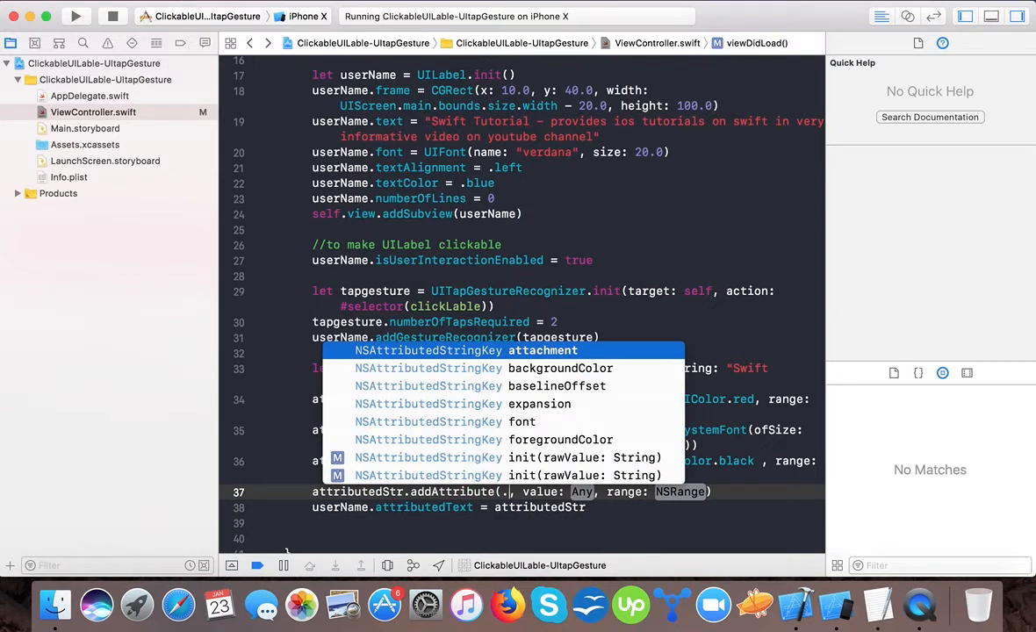
{"action": "type", "text": "u"}
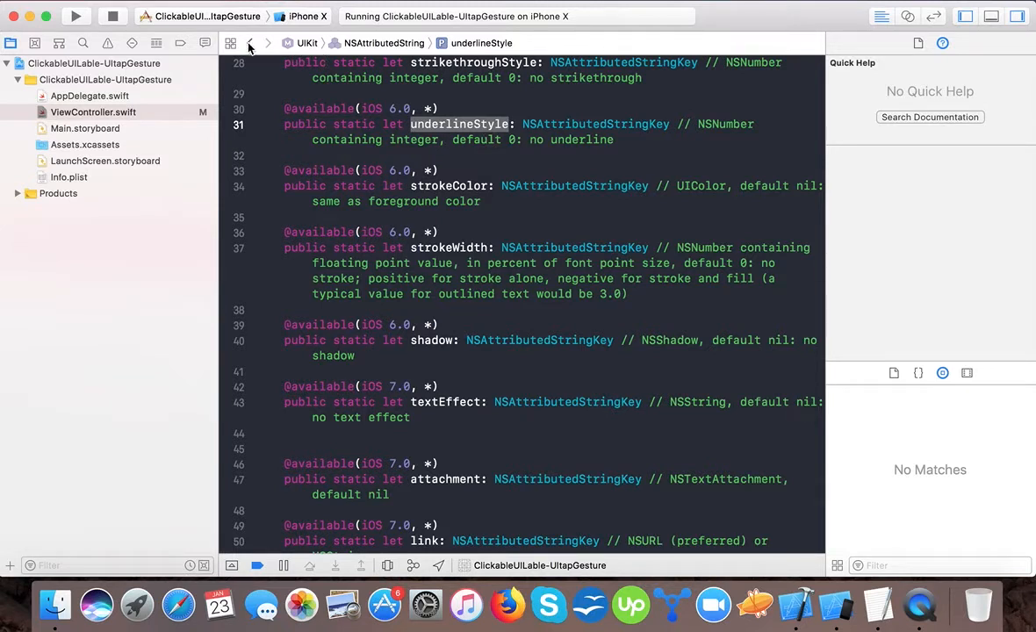
{"action": "mouse_move", "coordinate": [249, 43]}
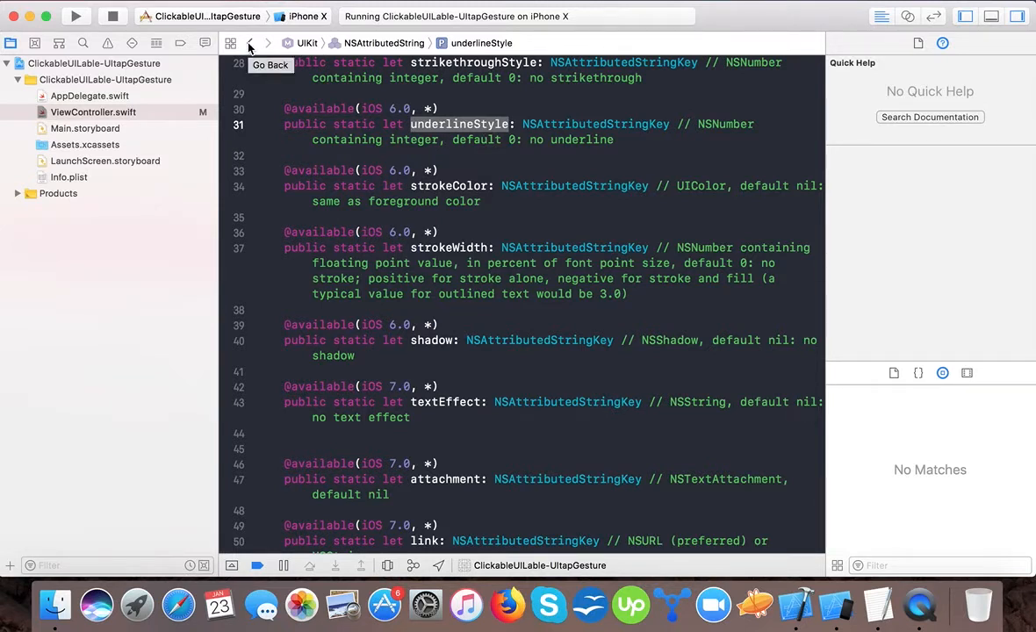
{"action": "left_click", "coordinate": [250, 43]}
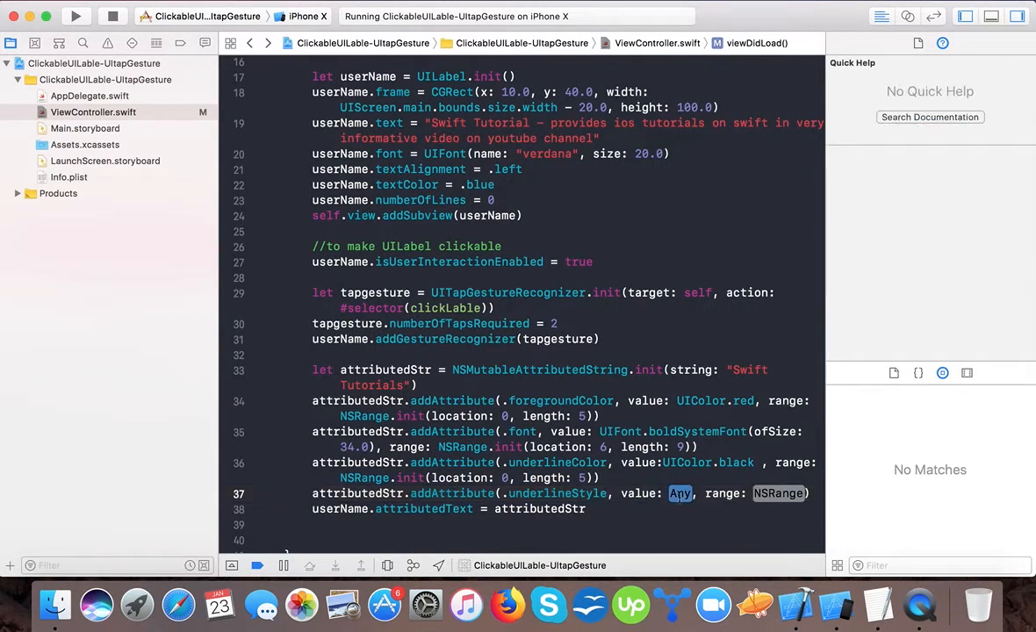
{"action": "type", "text": "1"}
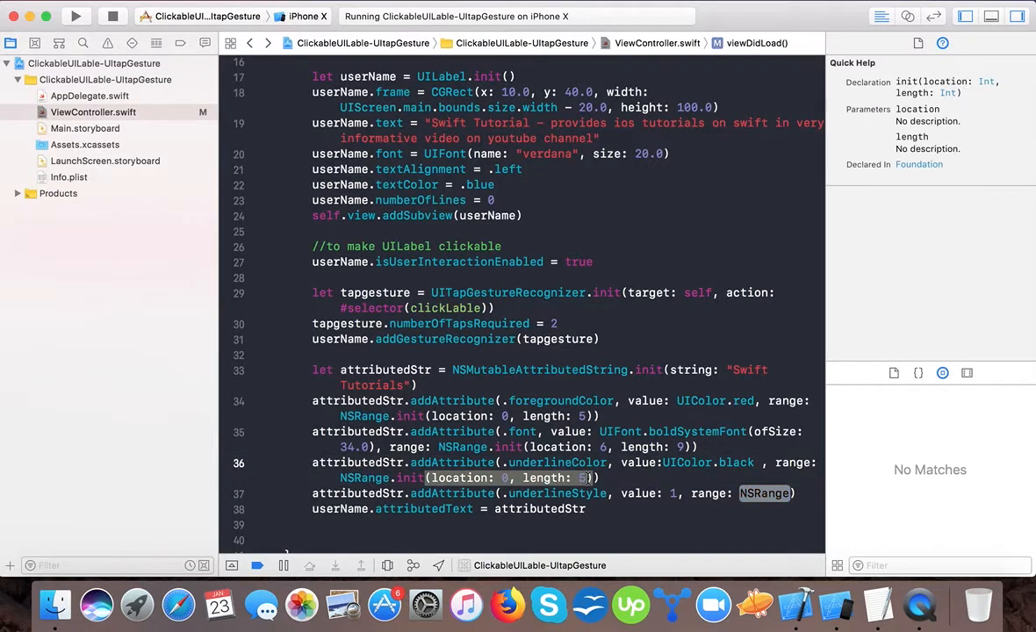
{"action": "left_click", "coordinate": [364, 477]}
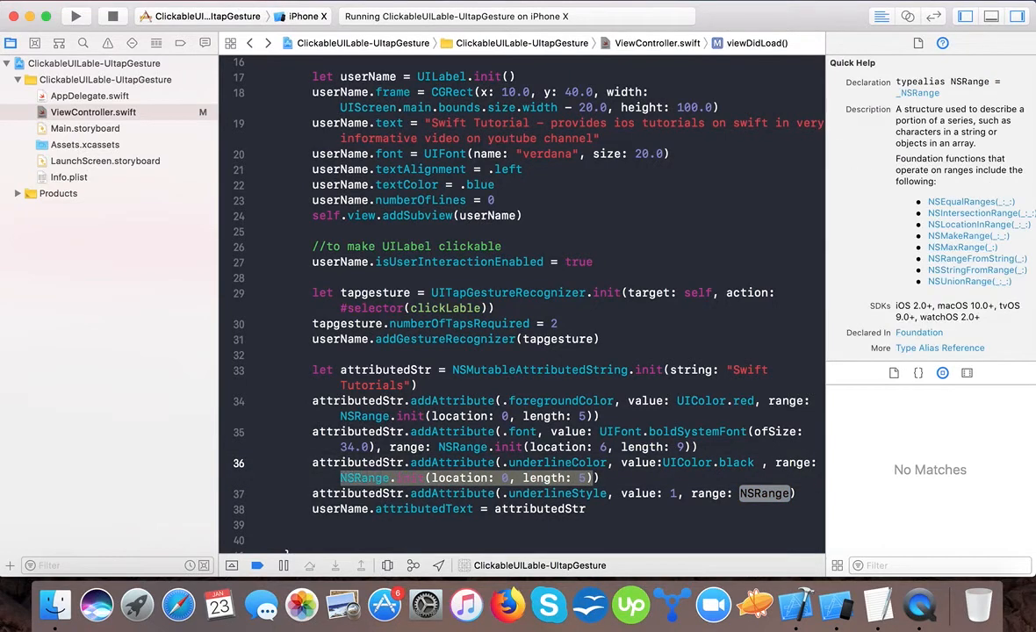
{"action": "left_click", "coordinate": [765, 493]}
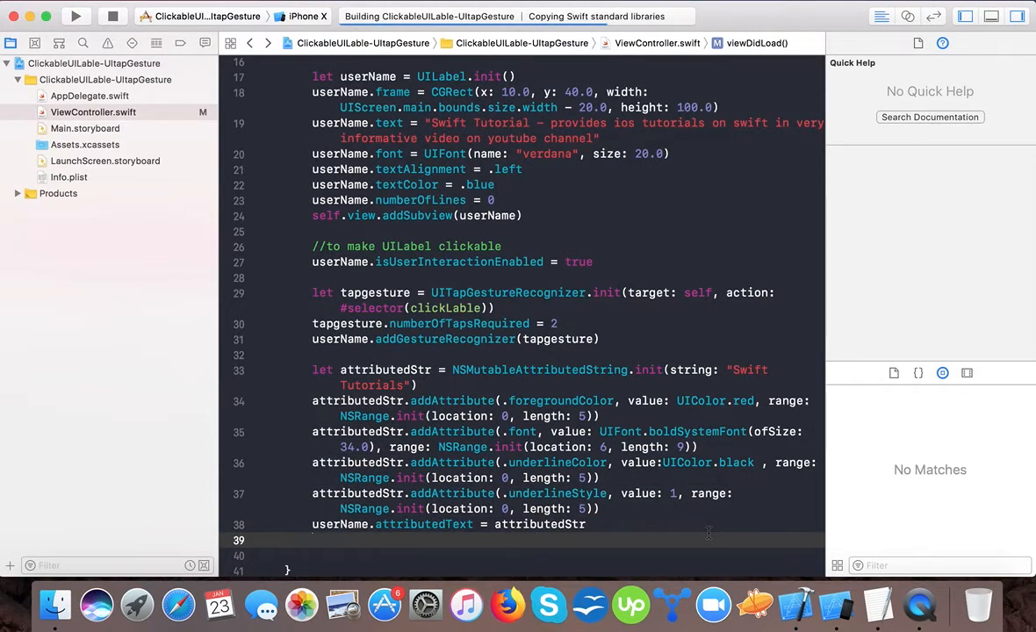
Step: Watch the rerun app show Swift underlined, then bring the code editor back
{"action": "left_click", "coordinate": [76, 16]}
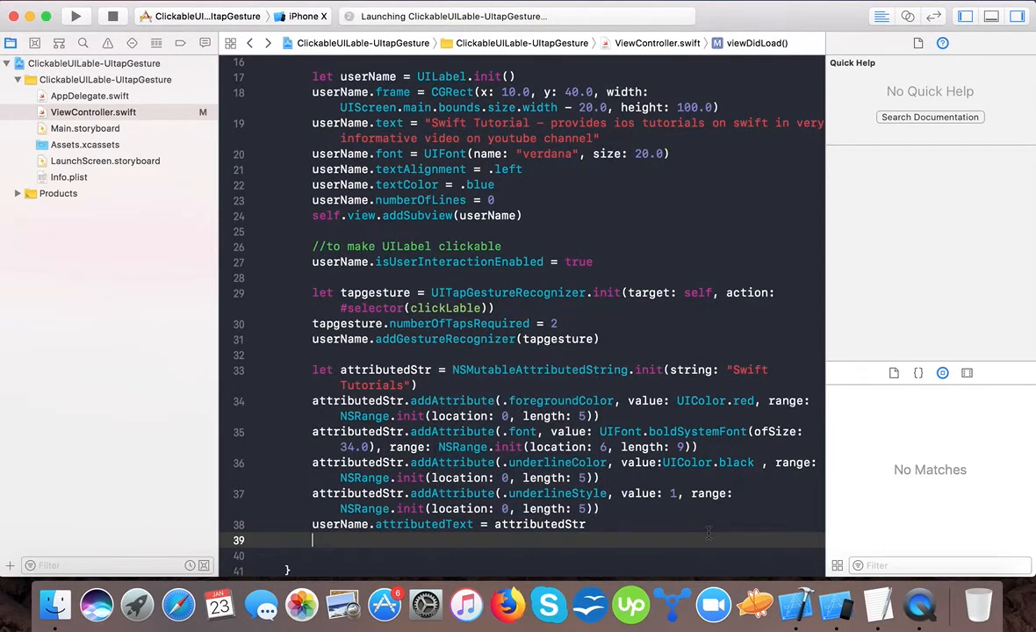
{"action": "left_click", "coordinate": [76, 16]}
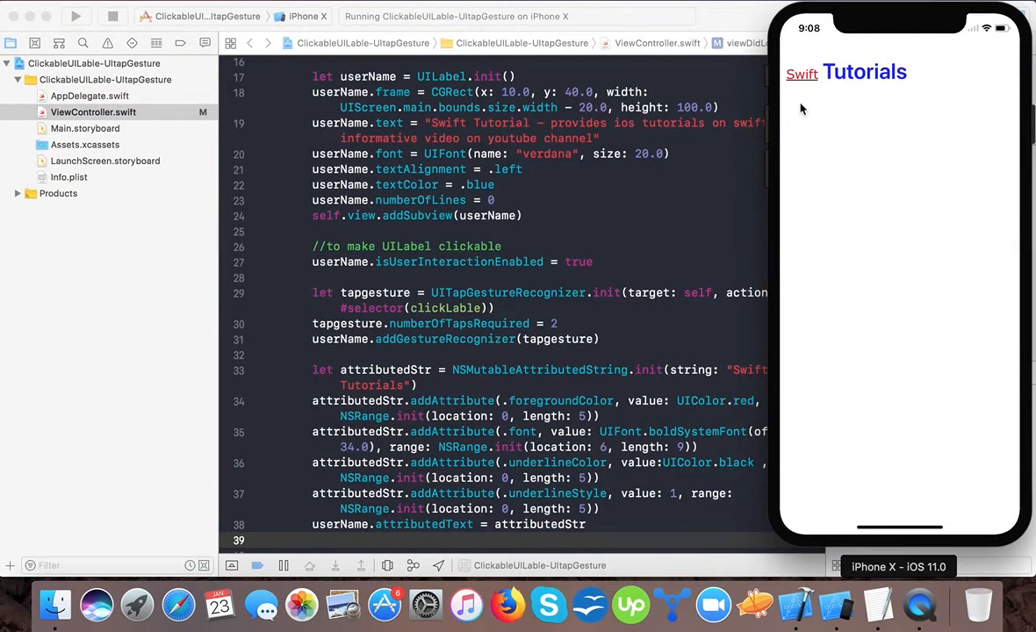
{"action": "mouse_move", "coordinate": [808, 87]}
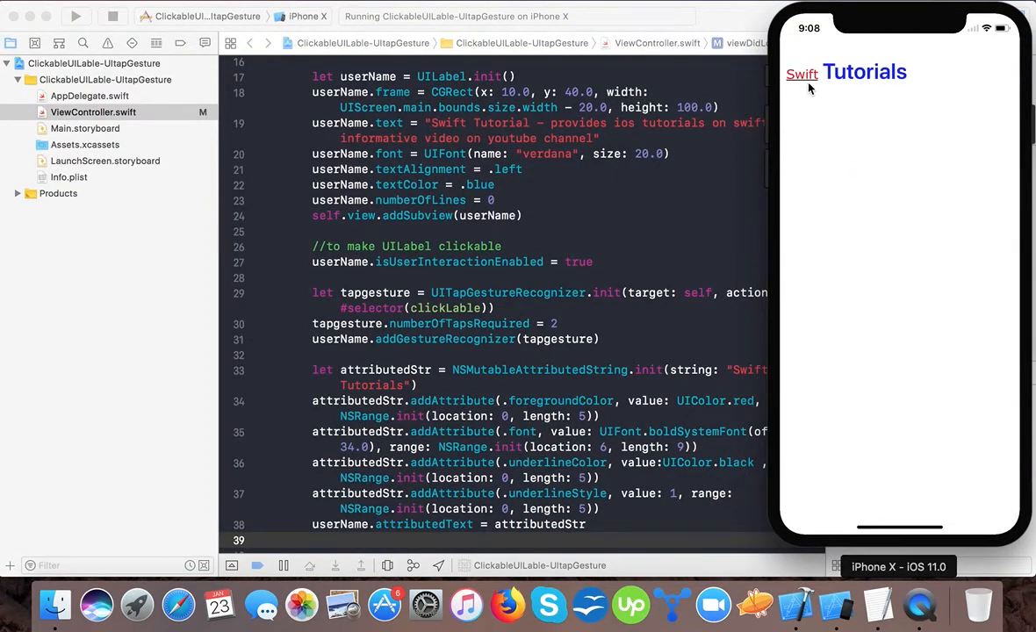
{"action": "mouse_move", "coordinate": [690, 299]}
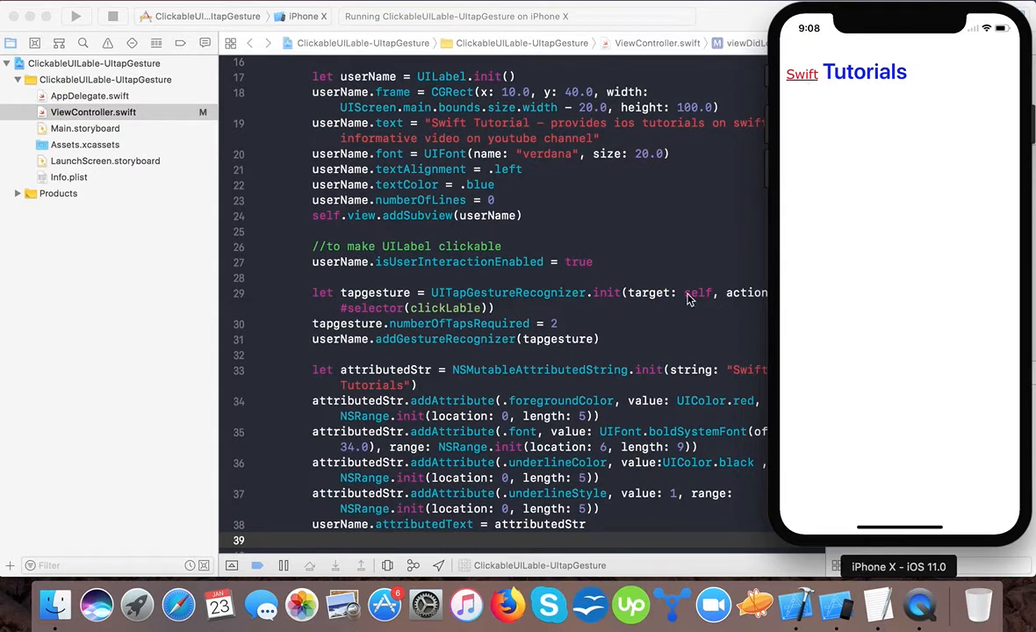
{"action": "left_click", "coordinate": [1016, 16]}
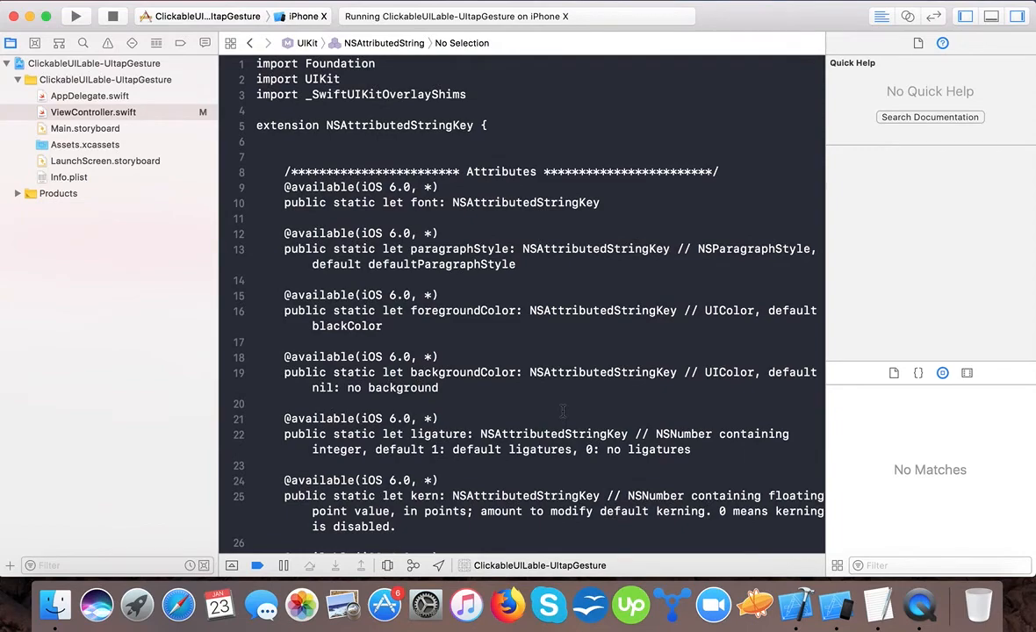
Step: Browse the NSAttributedStringKey declarations, inspecting the underlineStyle description
{"action": "scroll", "scroll_direction": "down", "scroll_amount": 3}
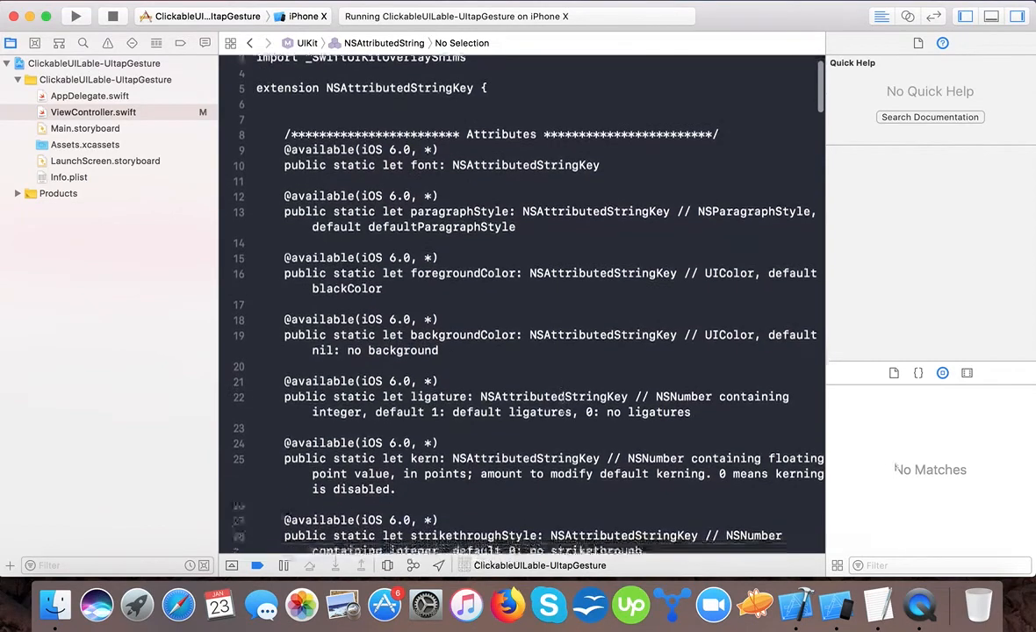
{"action": "scroll", "scroll_direction": "down", "scroll_amount": 3}
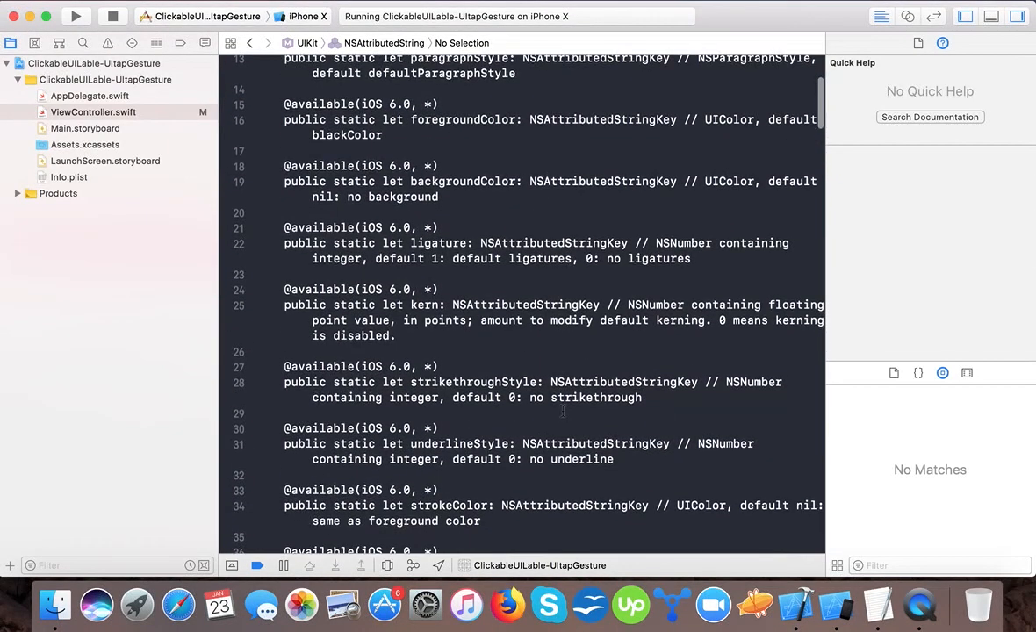
{"action": "left_click", "coordinate": [482, 443]}
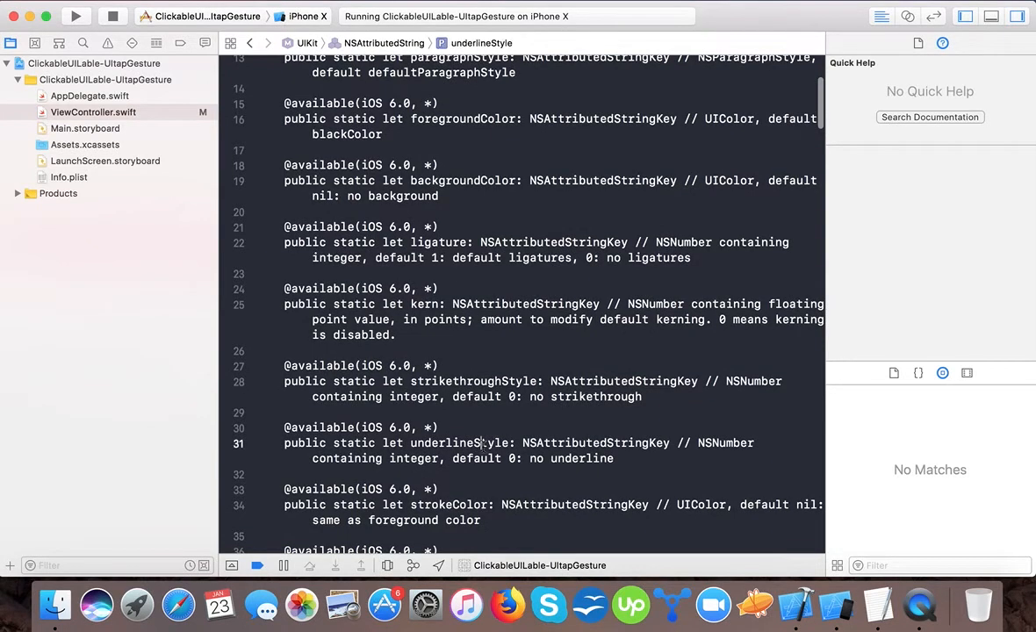
{"action": "double_click", "coordinate": [581, 458]}
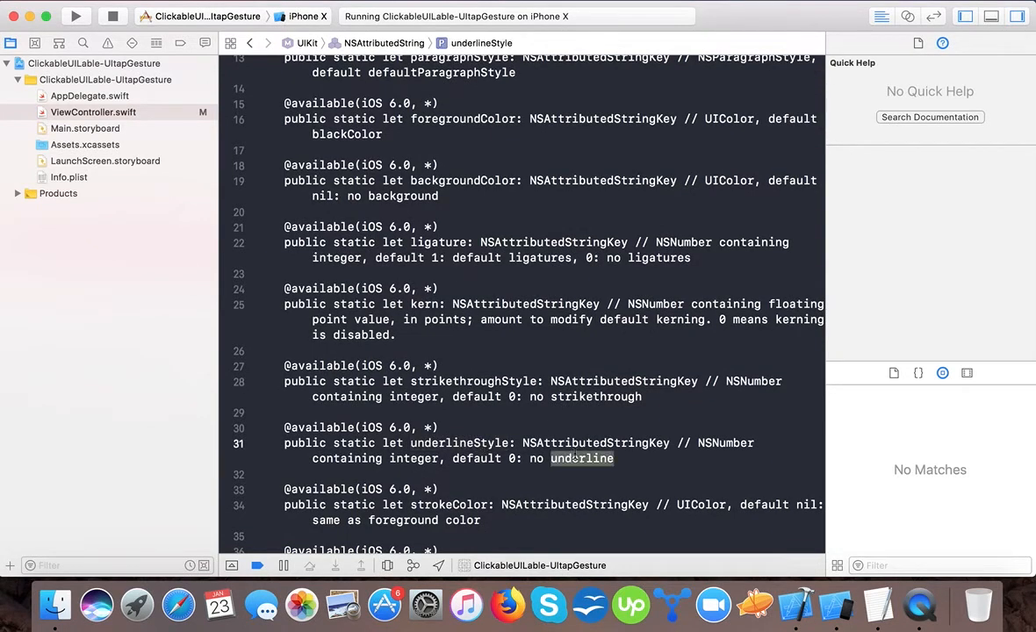
{"action": "scroll", "scroll_direction": "down", "scroll_amount": 3}
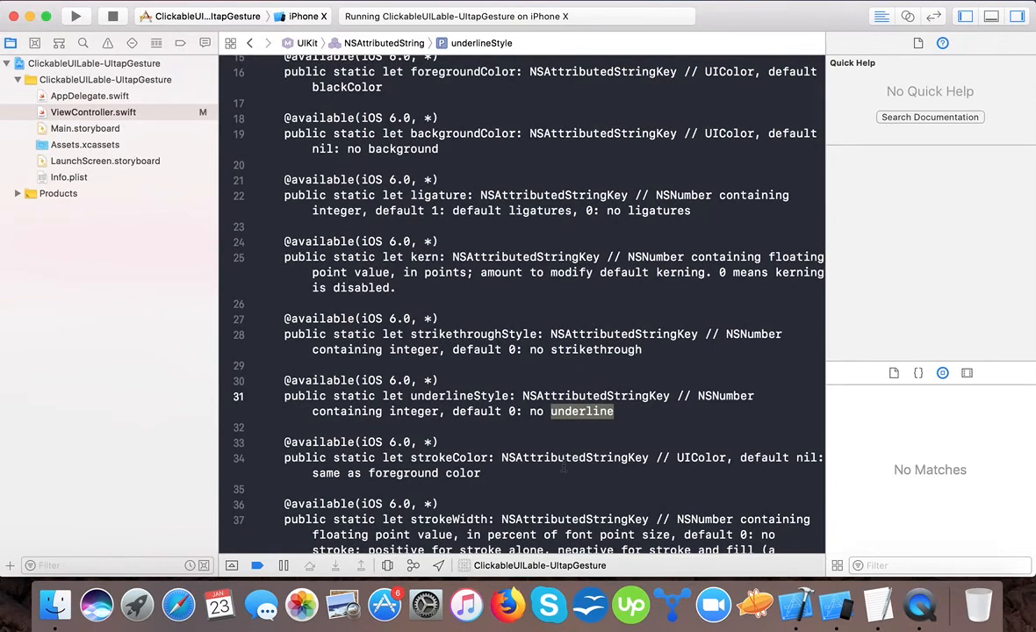
{"action": "scroll", "scroll_direction": "down", "scroll_amount": 3}
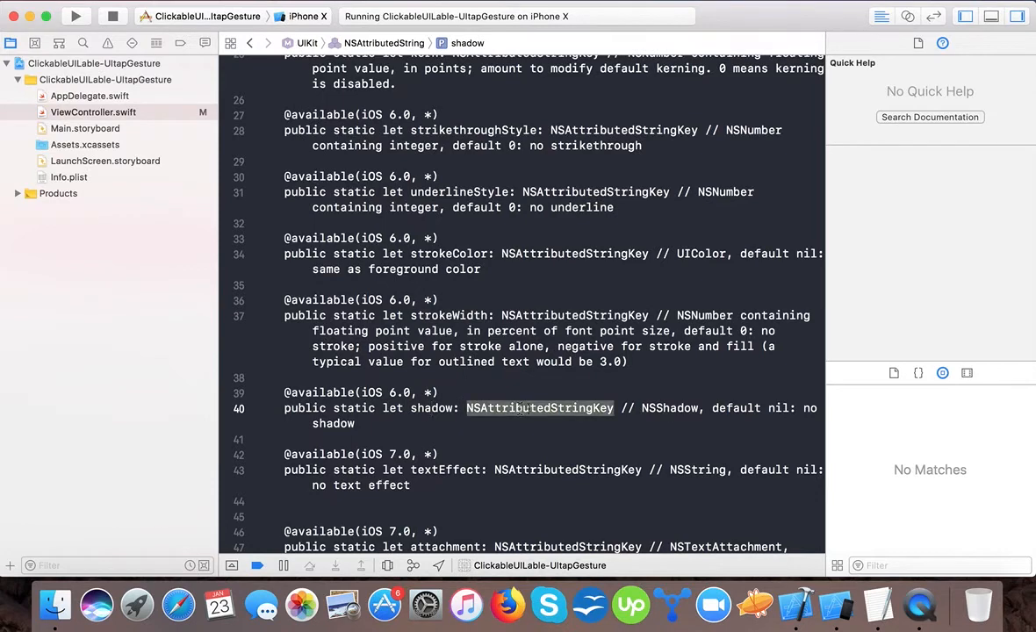
{"action": "mouse_move", "coordinate": [580, 455]}
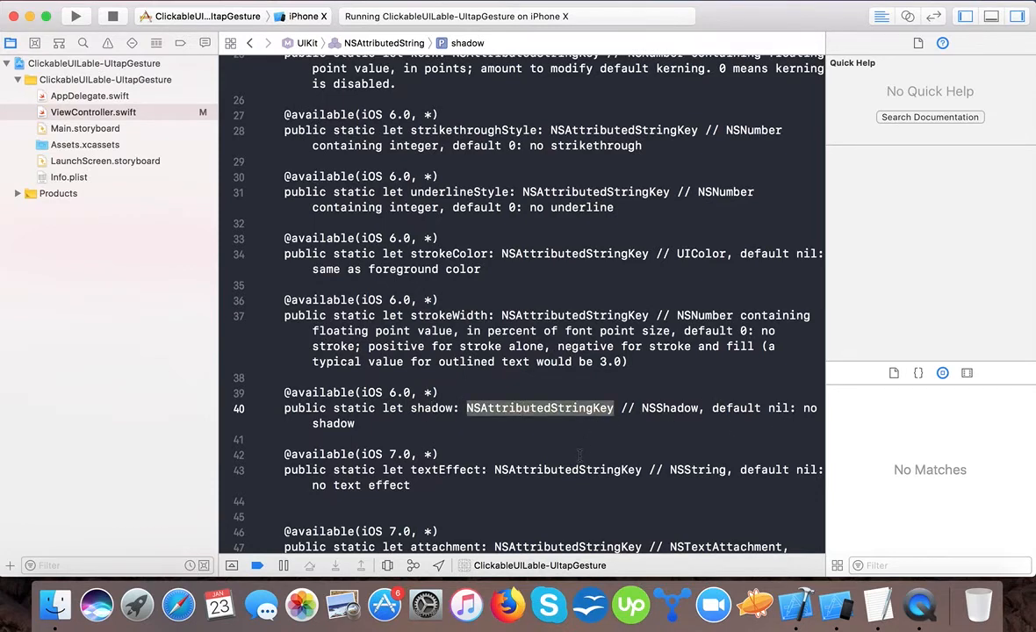
{"action": "scroll", "scroll_direction": "up", "scroll_amount": 3}
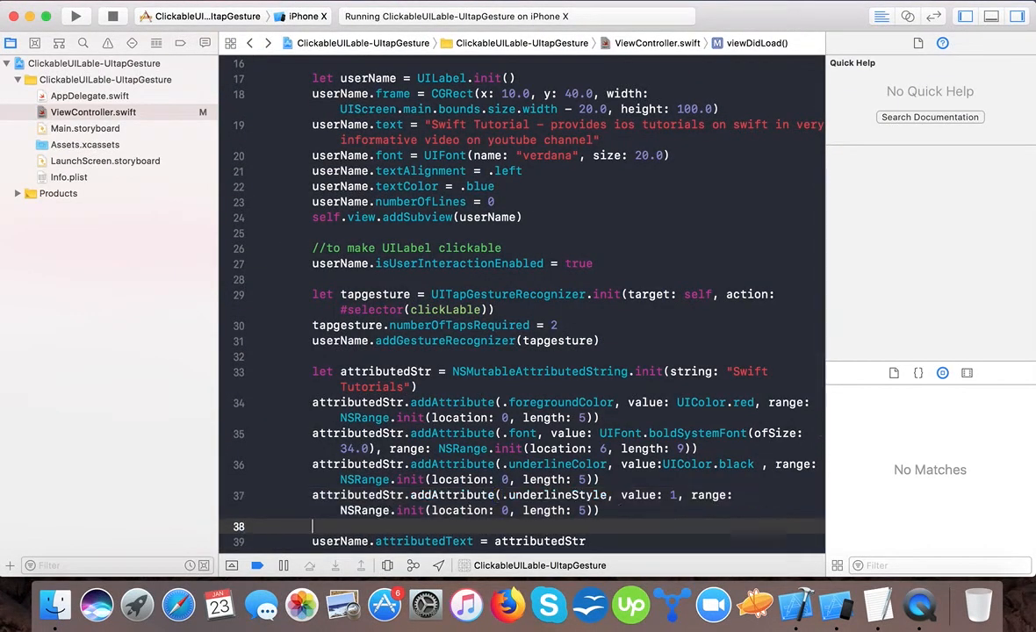
Step: Add yellow strikethroughColor and strikethroughStyle 1 attributes to 'Tutorials' (location 6, length 9)
{"action": "type", "text": "attributedStr."}
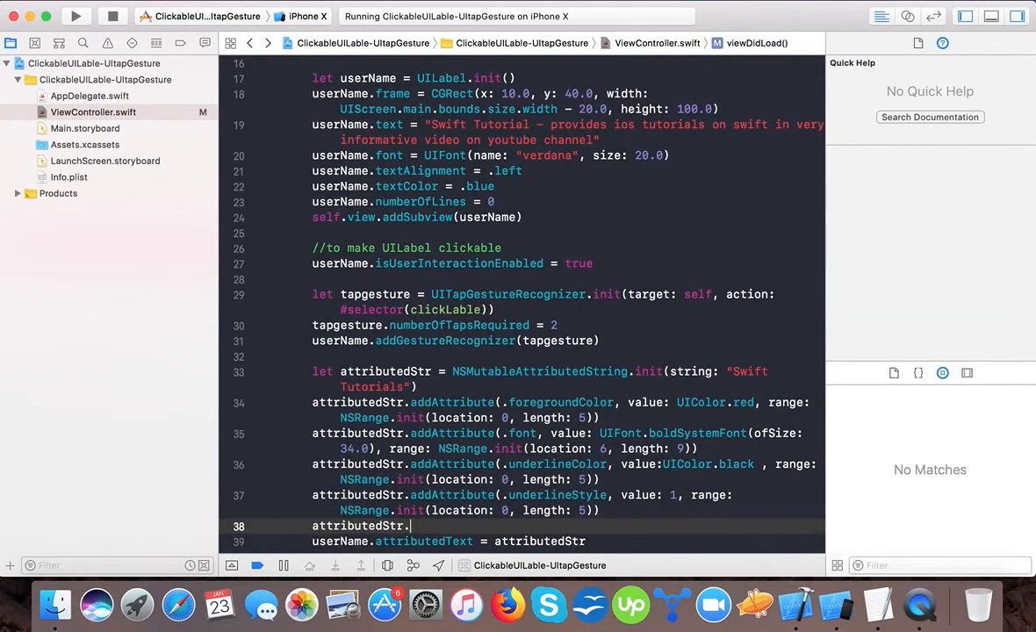
{"action": "type", "text": "add"}
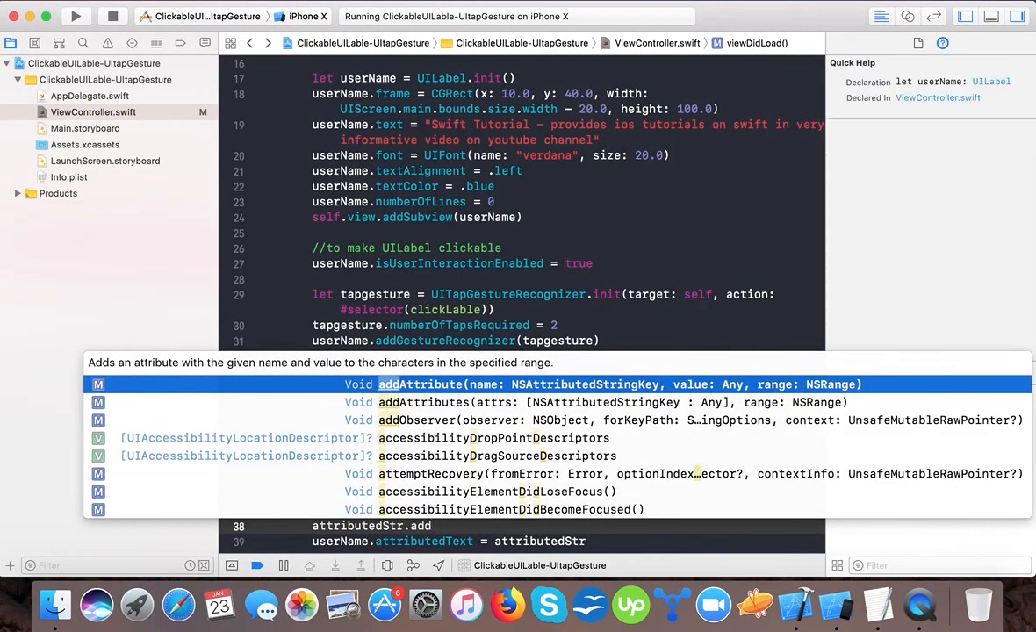
{"action": "type", "text": "st"}
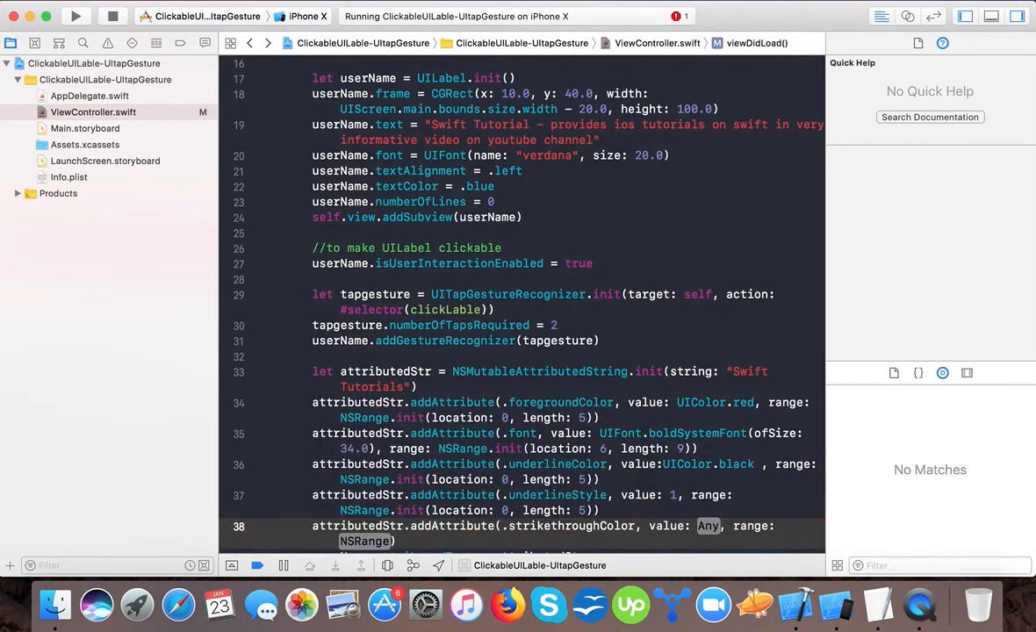
{"action": "type", "text": "u"}
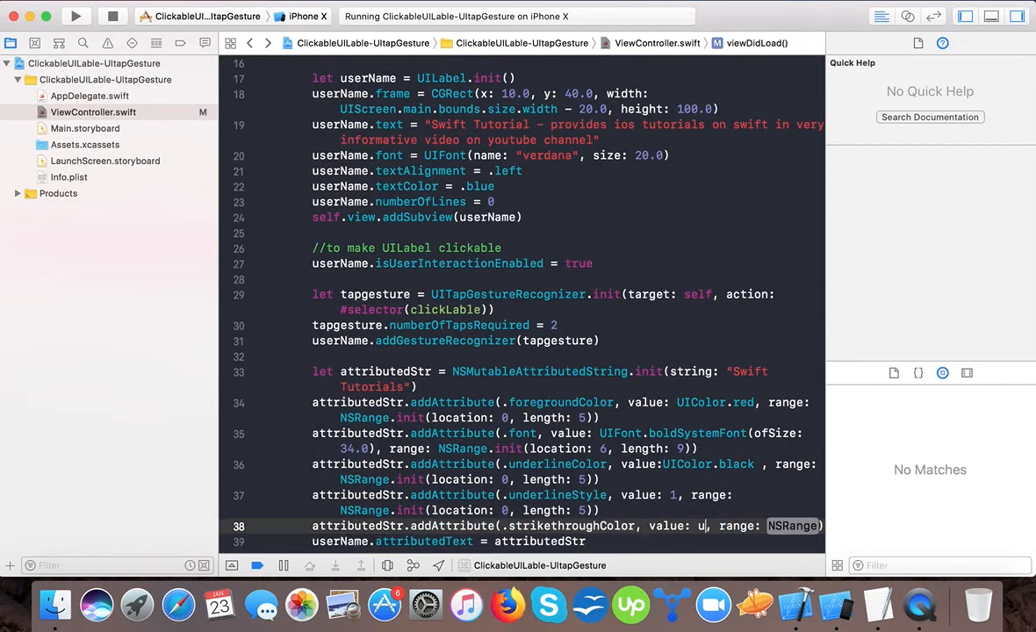
{"action": "type", "text": "UIColor."}
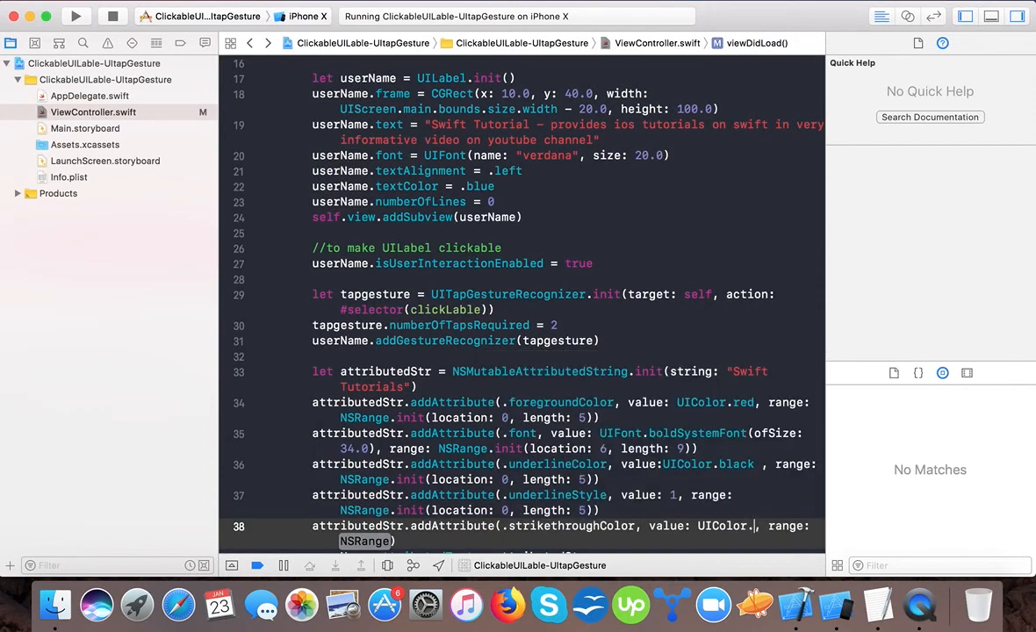
{"action": "type", "text": "yellow"}
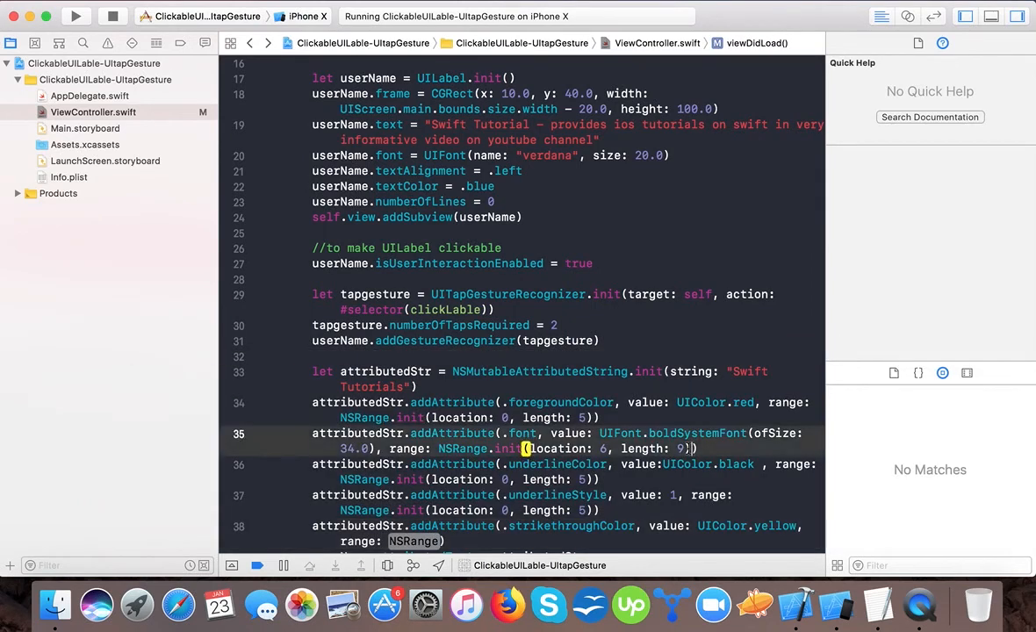
{"action": "left_click", "coordinate": [464, 449]}
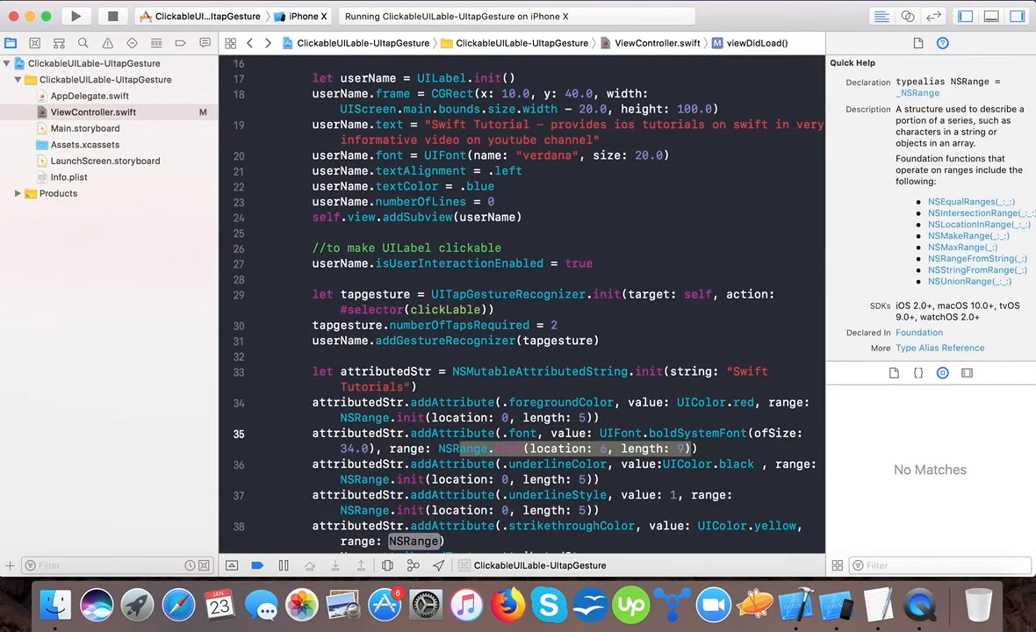
{"action": "scroll", "scroll_direction": "down", "scroll_amount": 3}
{"action": "type", "text": "attributedStr.addAttribute(.strikethroughStyle, value: 1, range: NSRange.init(location: 6, length: 9))"}
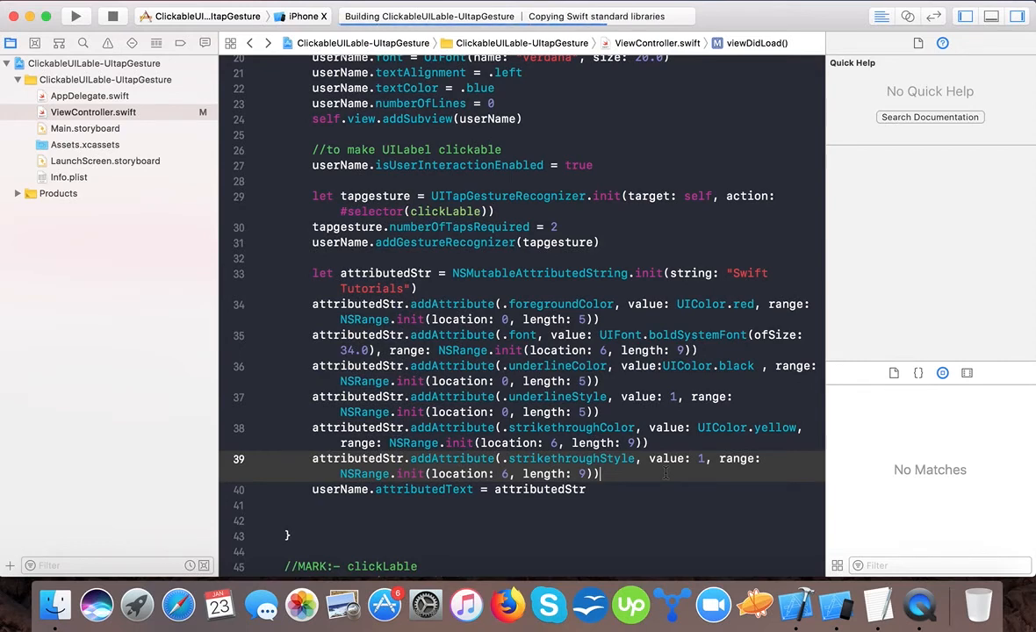
Step: Run the app to see 'Tutorials' struck through in yellow, then return to ViewController.swift
{"action": "left_click", "coordinate": [75, 16]}
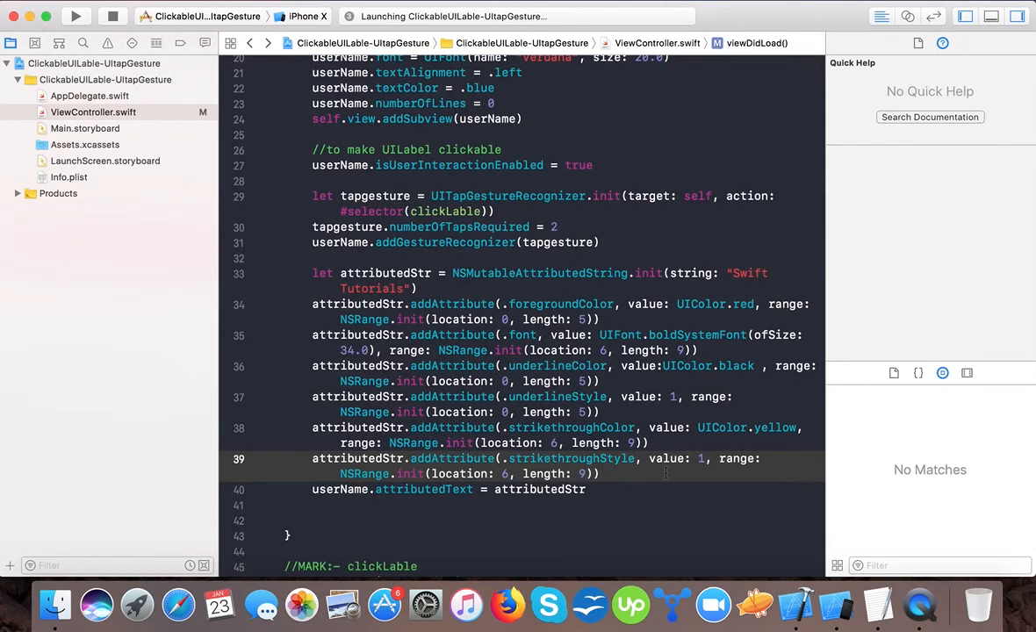
{"action": "left_click", "coordinate": [76, 16]}
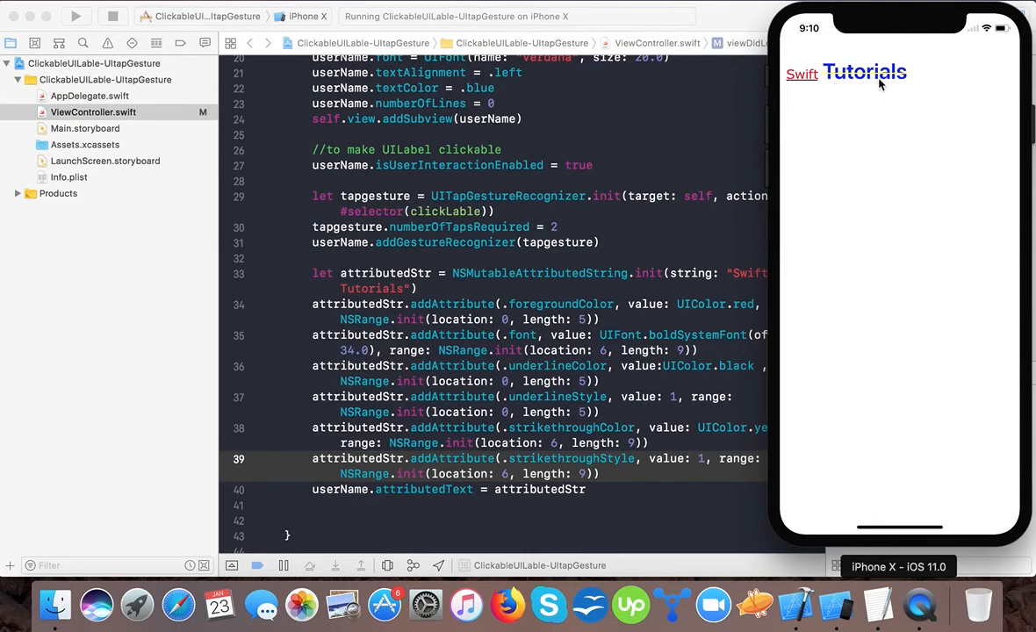
{"action": "mouse_move", "coordinate": [722, 395]}
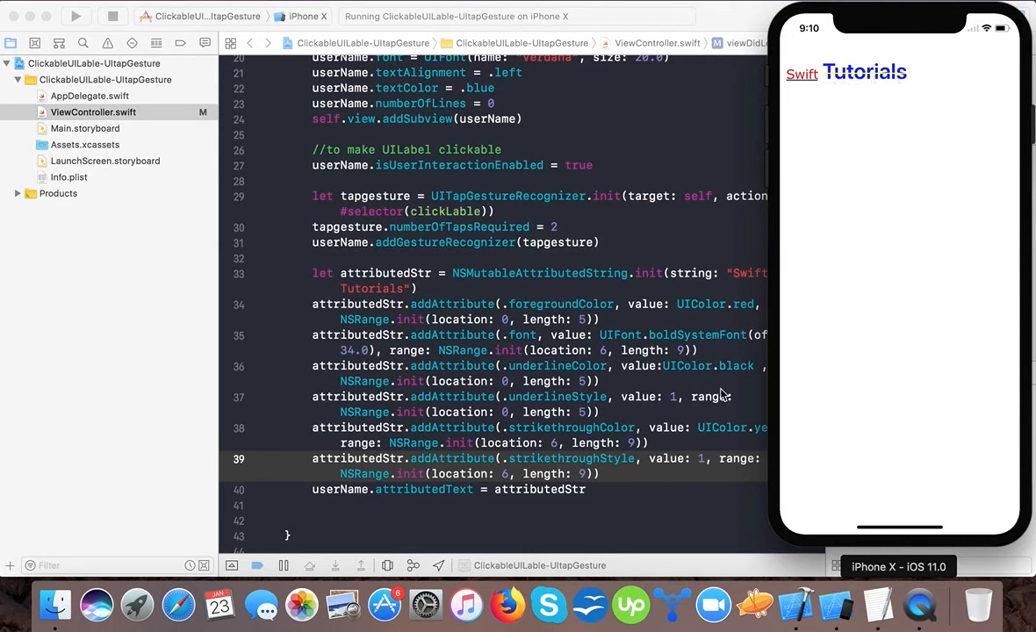
{"action": "mouse_move", "coordinate": [685, 472]}
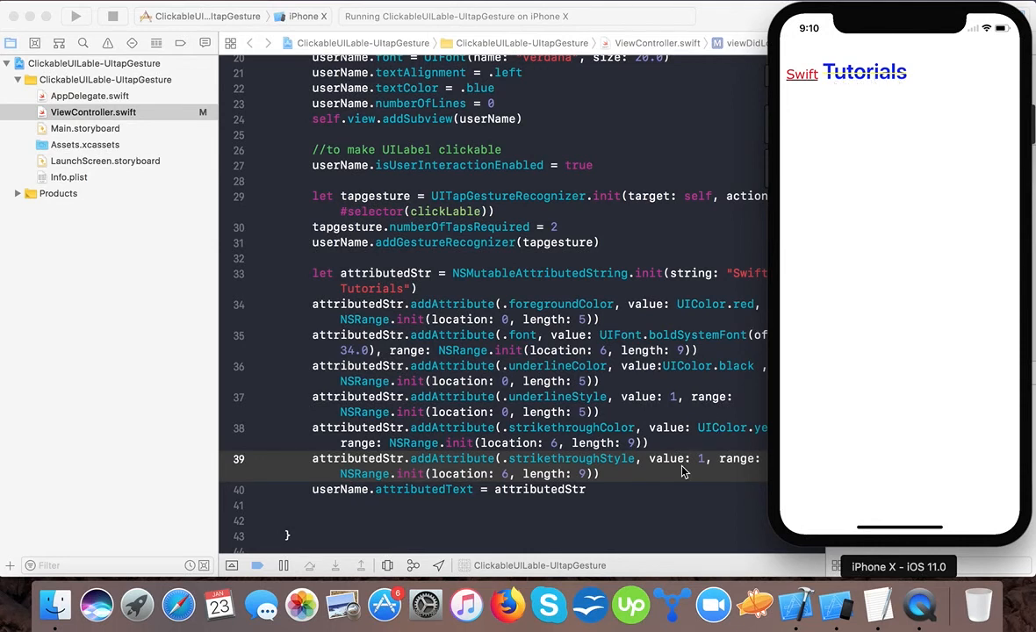
{"action": "left_click", "coordinate": [1019, 16]}
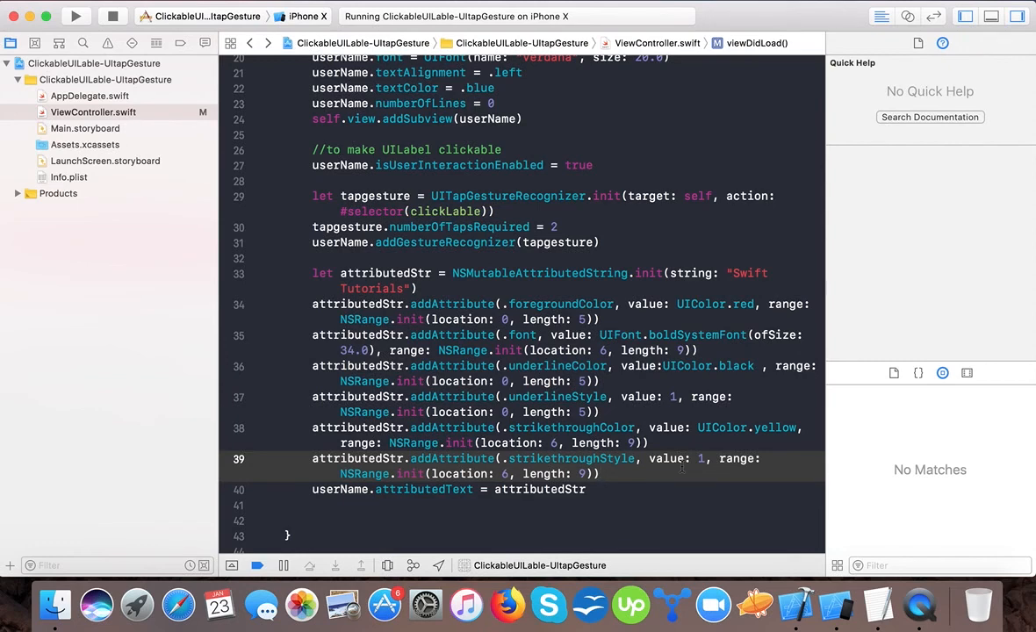
{"action": "left_click", "coordinate": [599, 474]}
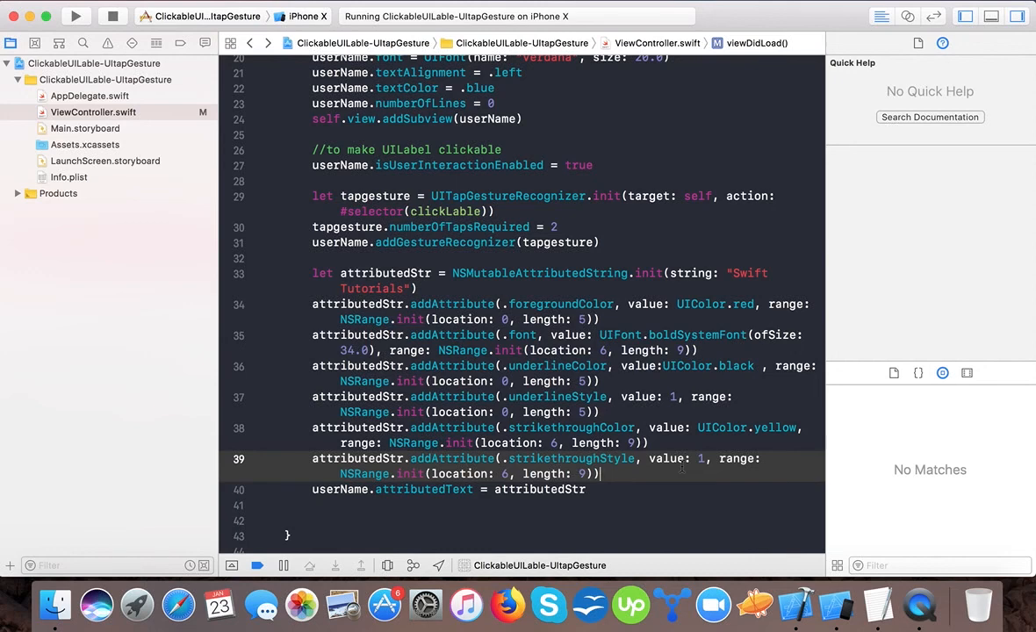